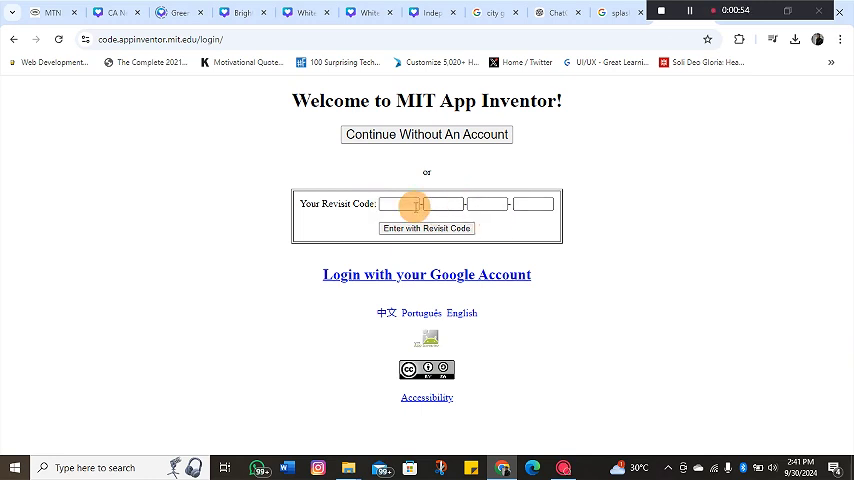
pyautogui.moveTo(570, 192)
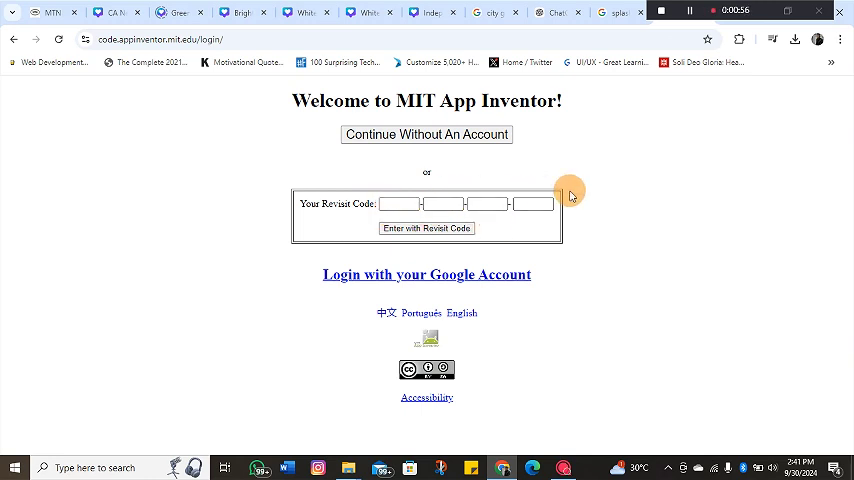
pyautogui.moveTo(448, 180)
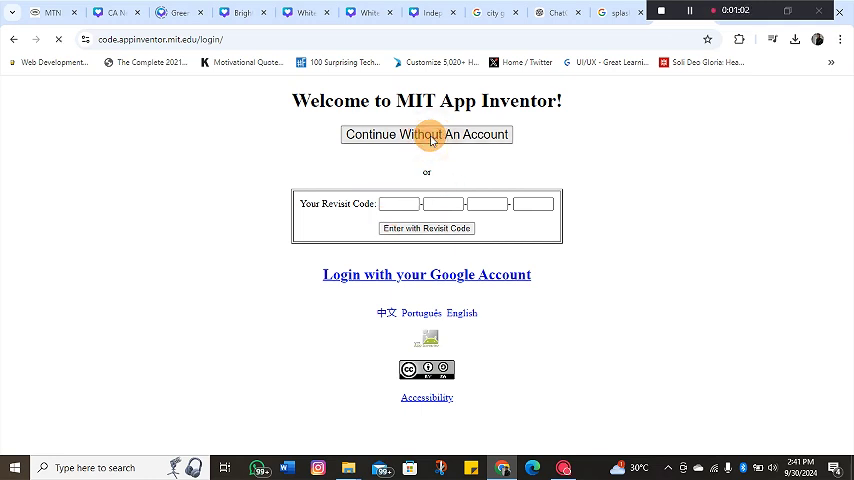
# - Continue without an account and dismiss the new-UI notice and tutorials dialog
pyautogui.click(428, 134)
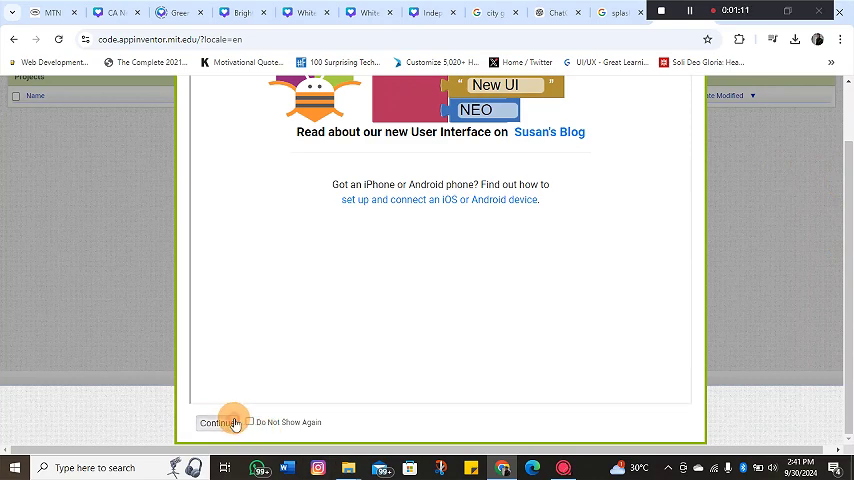
pyautogui.click(214, 422)
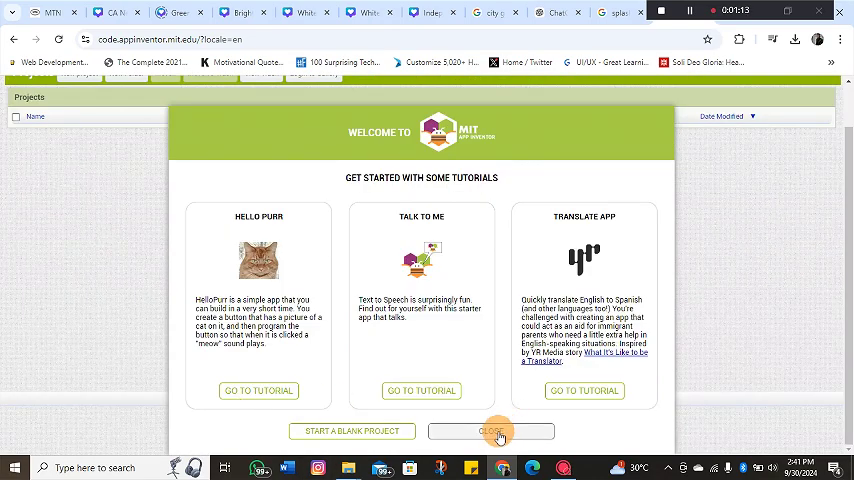
pyautogui.click(492, 432)
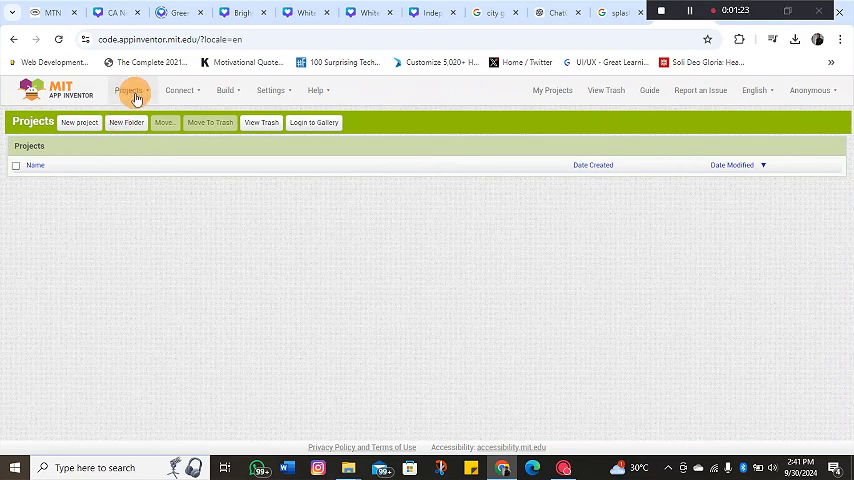
# - Start a new project from the Projects menu and name it Splash_Screen
pyautogui.click(128, 88)
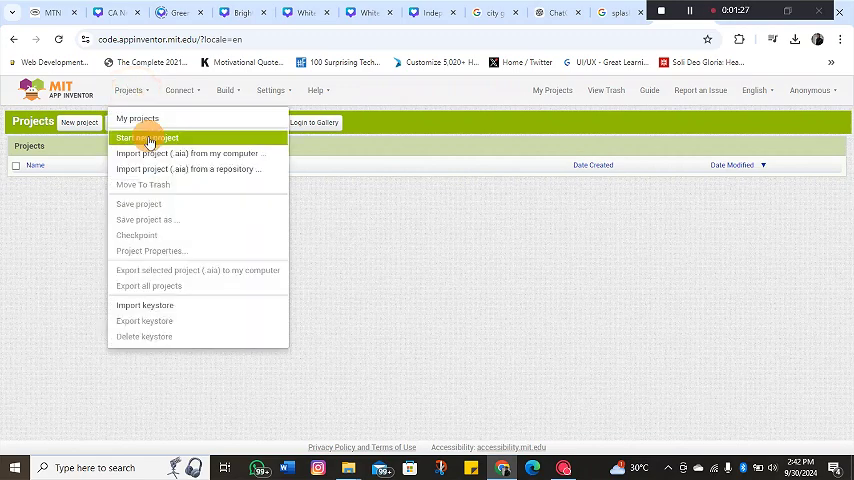
pyautogui.click(148, 138)
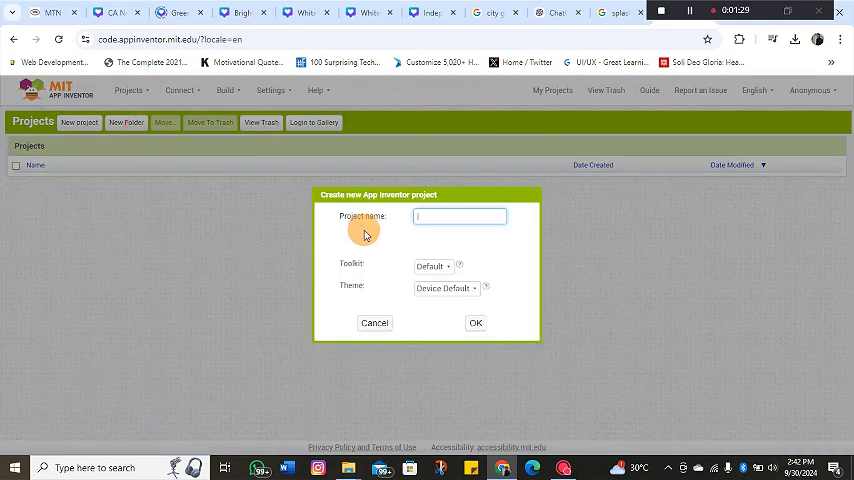
pyautogui.moveTo(438, 216)
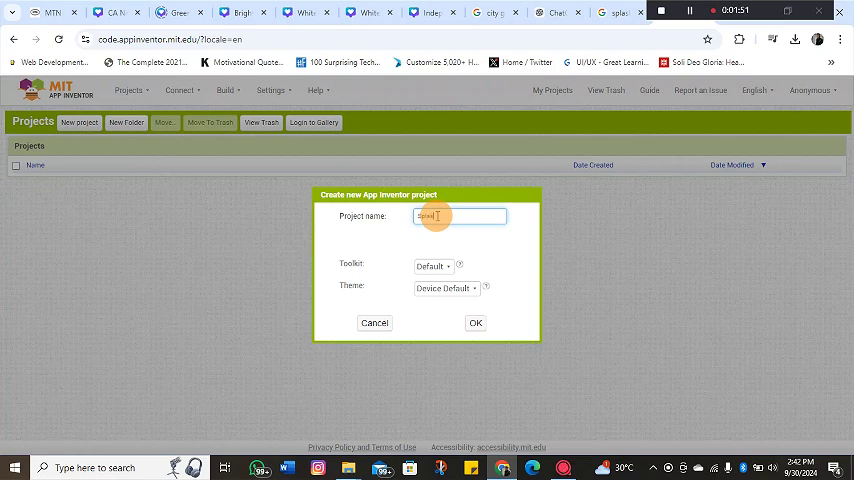
pyautogui.write('Splash')
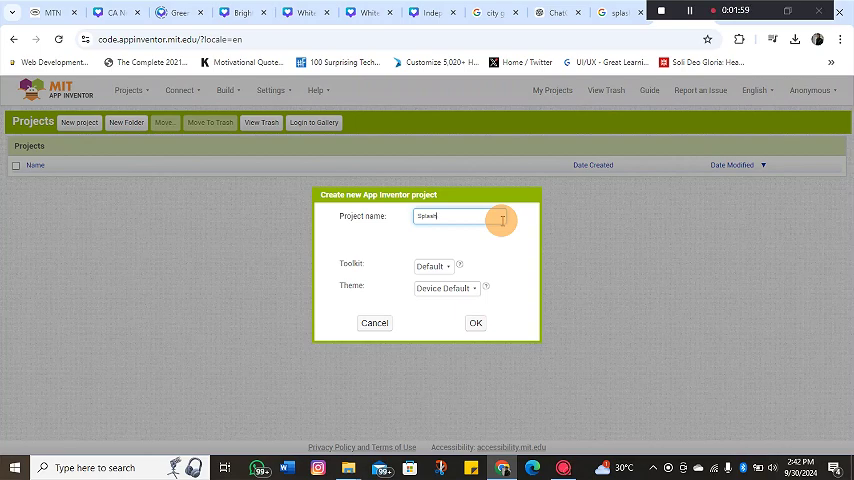
pyautogui.write('_')
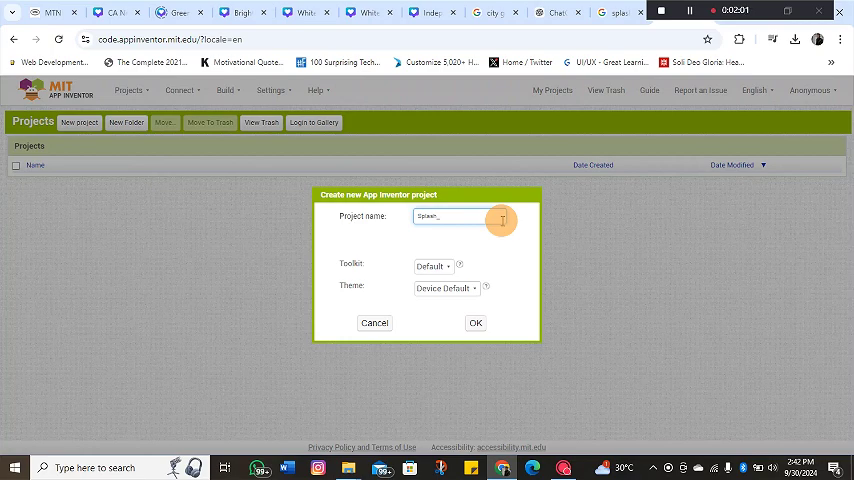
pyautogui.write('1')
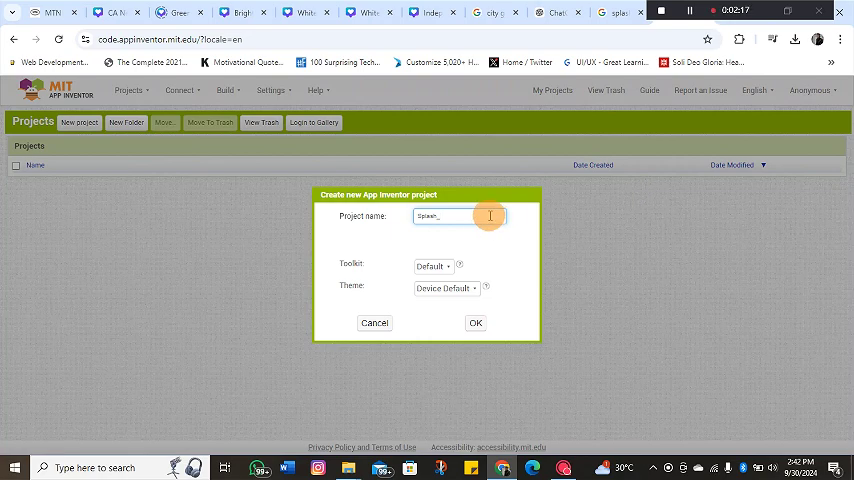
pyautogui.write('Screen')
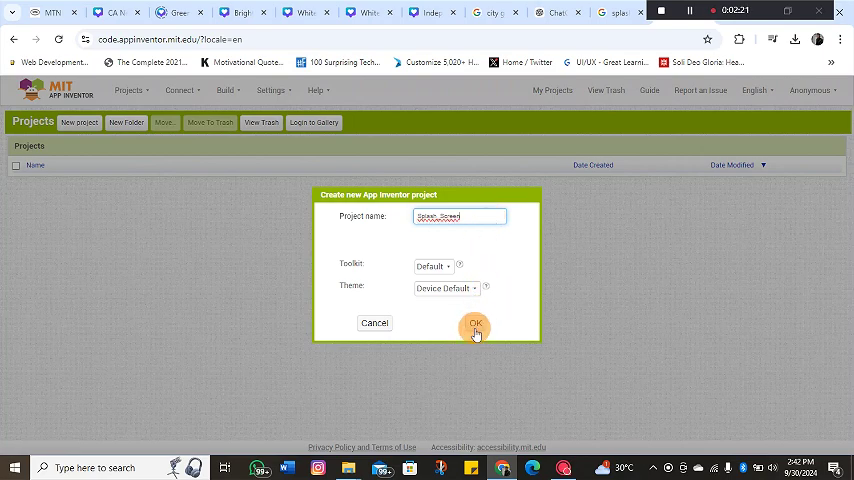
pyautogui.click(474, 324)
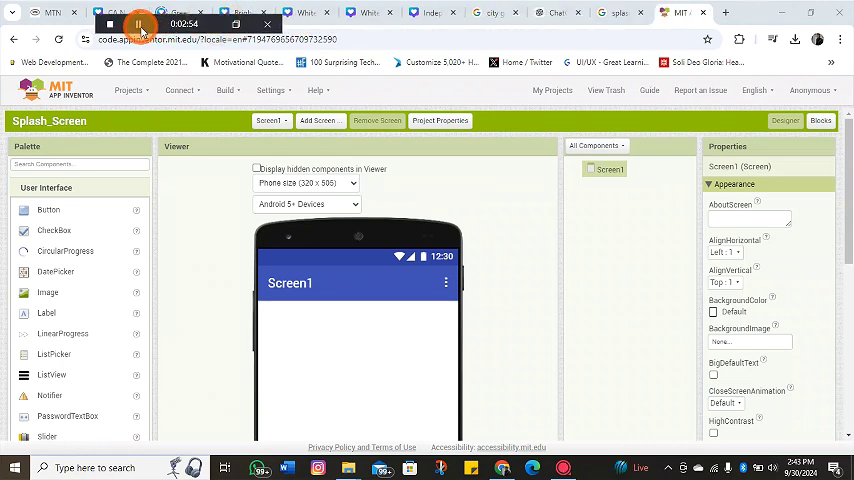
pyautogui.moveTo(140, 24)
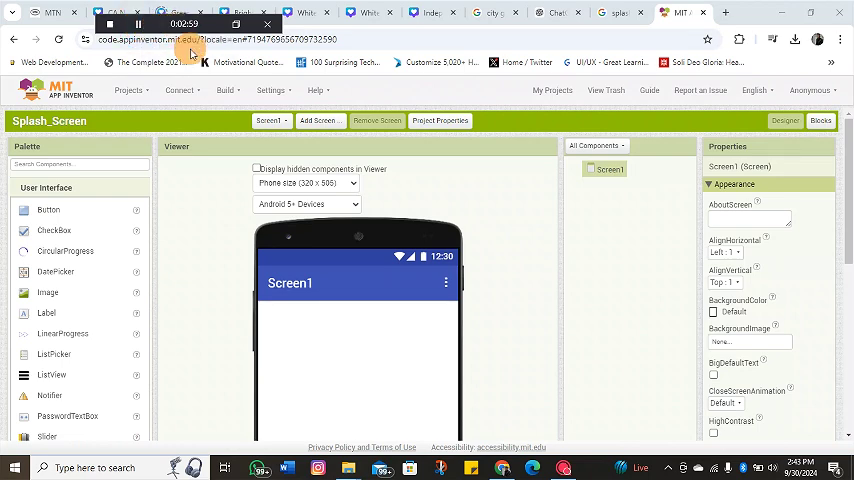
pyautogui.moveTo(224, 156)
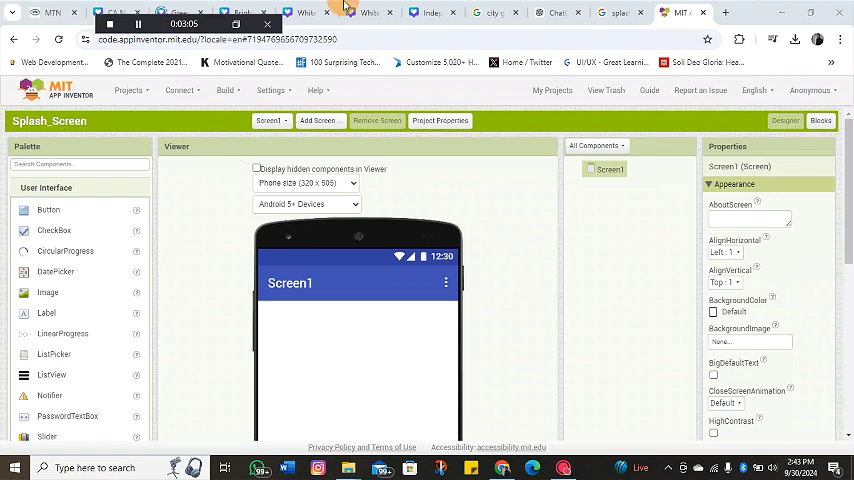
pyautogui.moveTo(488, 84)
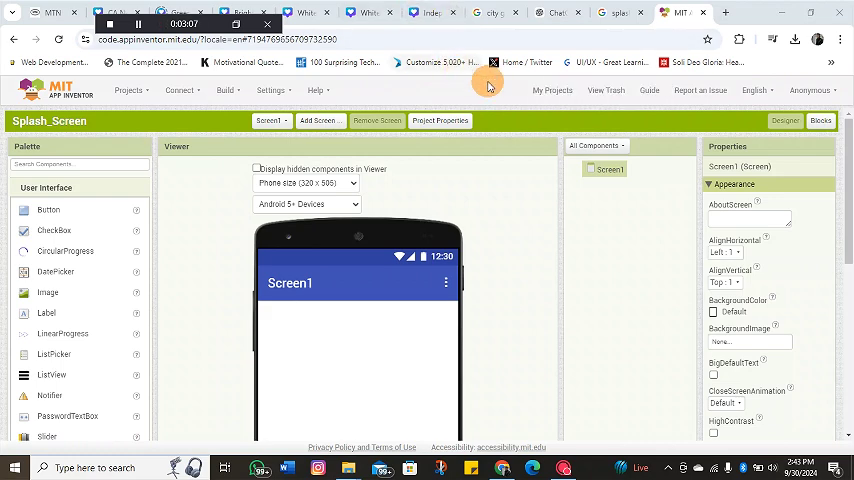
pyautogui.moveTo(496, 98)
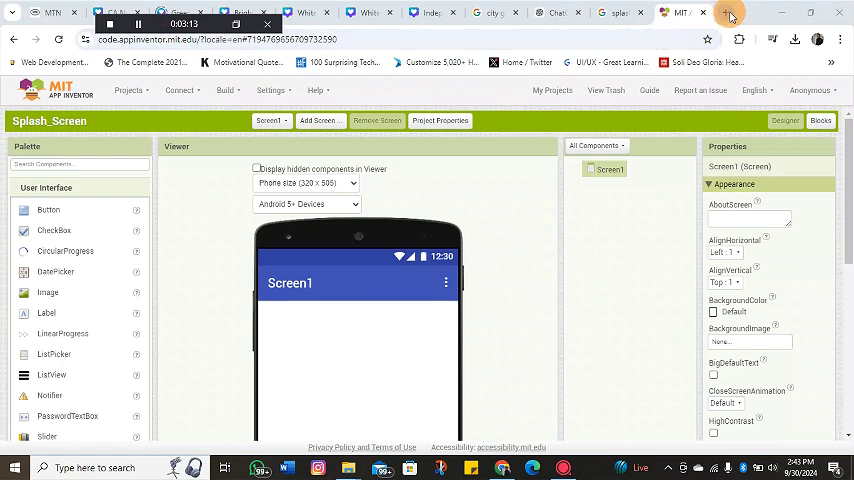
# - Search Google Images for 'random logo images' in a new tab and pick a logo
pyautogui.click(712, 12)
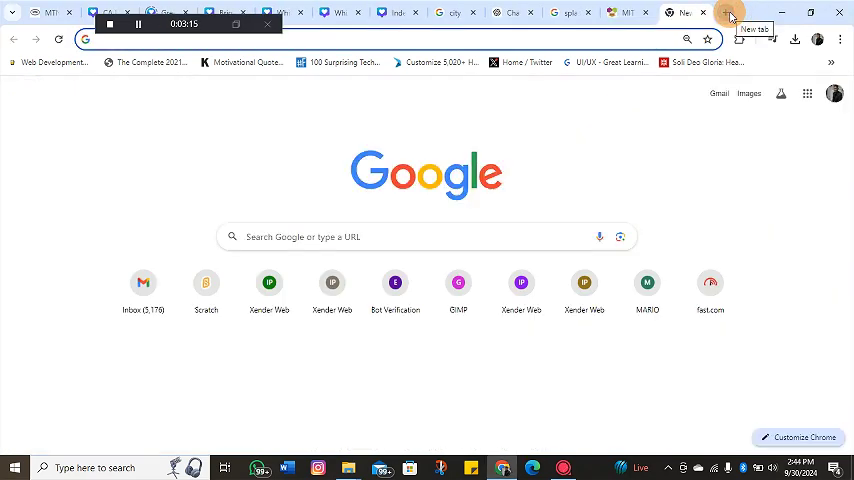
pyautogui.write('random logo images')
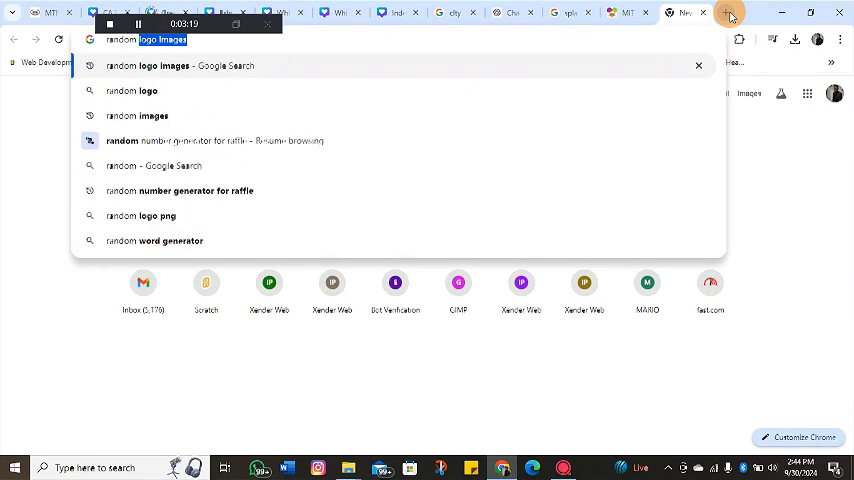
pyautogui.moveTo(432, 64)
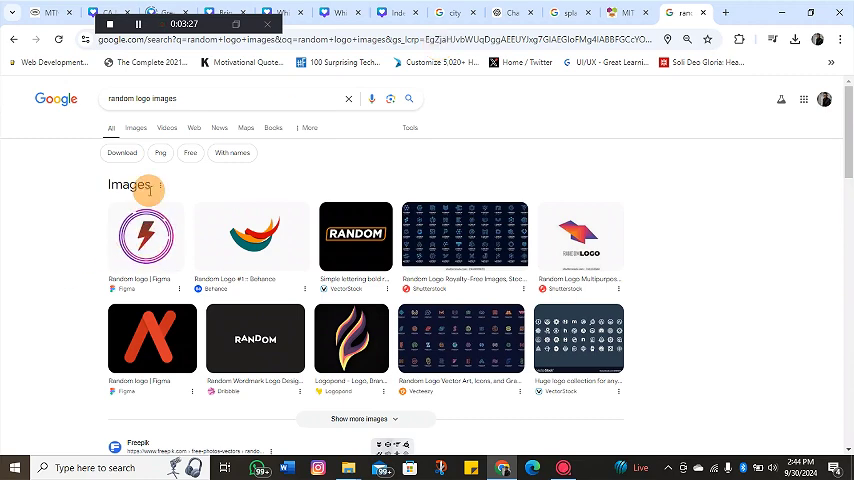
pyautogui.click(136, 128)
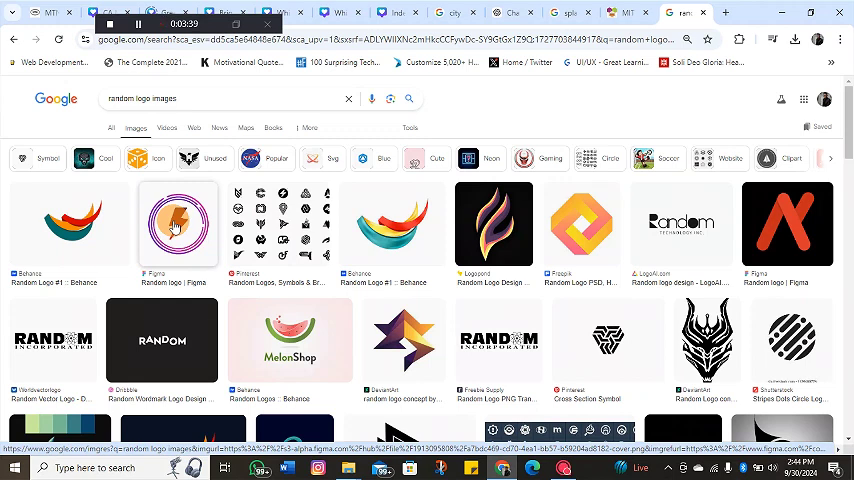
pyautogui.rightClick(178, 224)
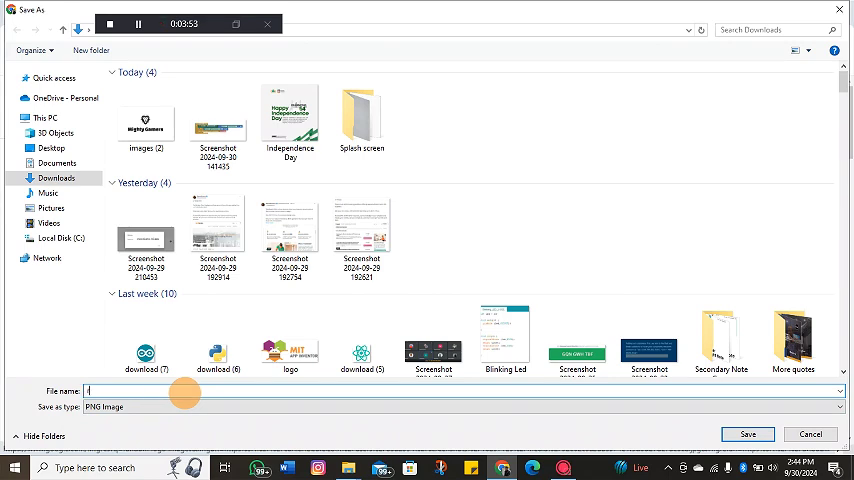
# - Save the chosen logo to Downloads as 'random image'
pyautogui.write('rand')
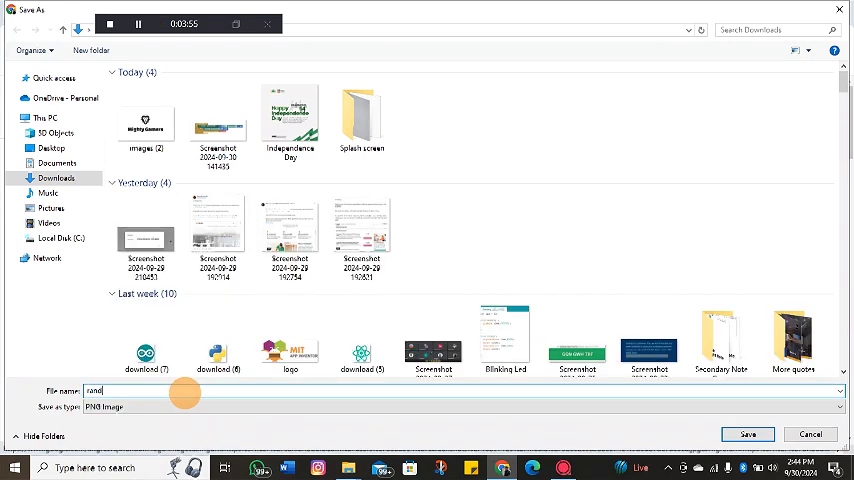
pyautogui.write('om')
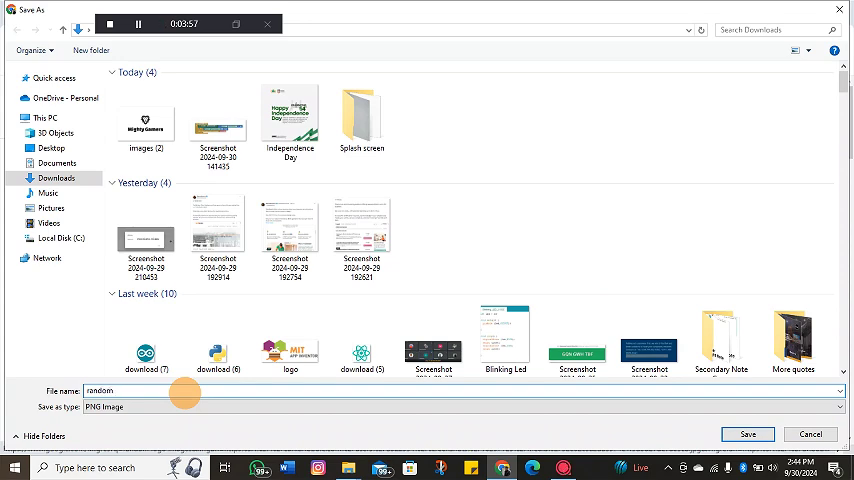
pyautogui.write('image')
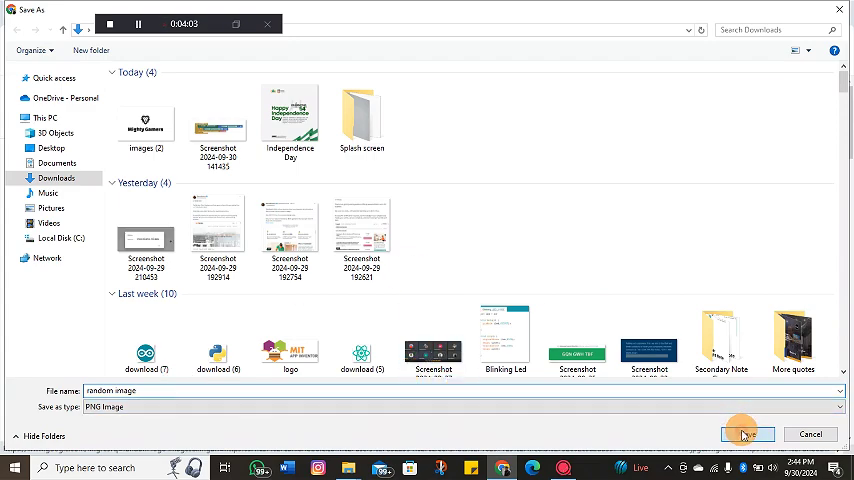
pyautogui.click(748, 434)
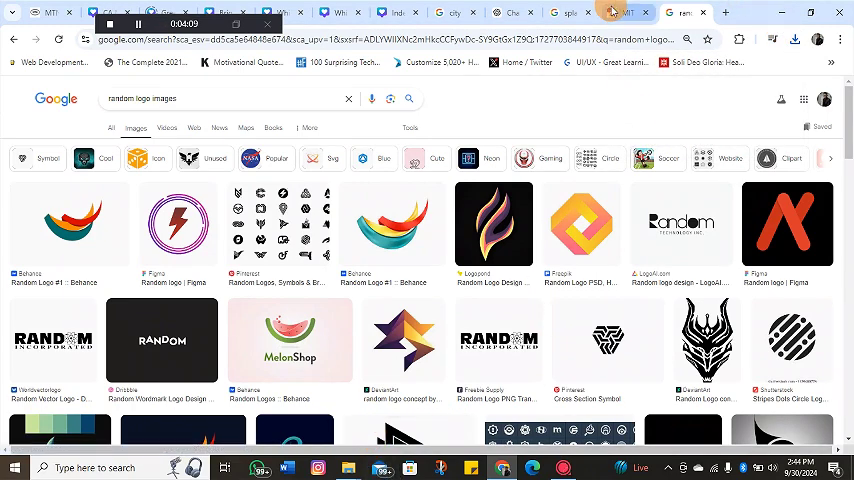
# - Return to the project and start a media file upload from the Media panel
pyautogui.click(628, 12)
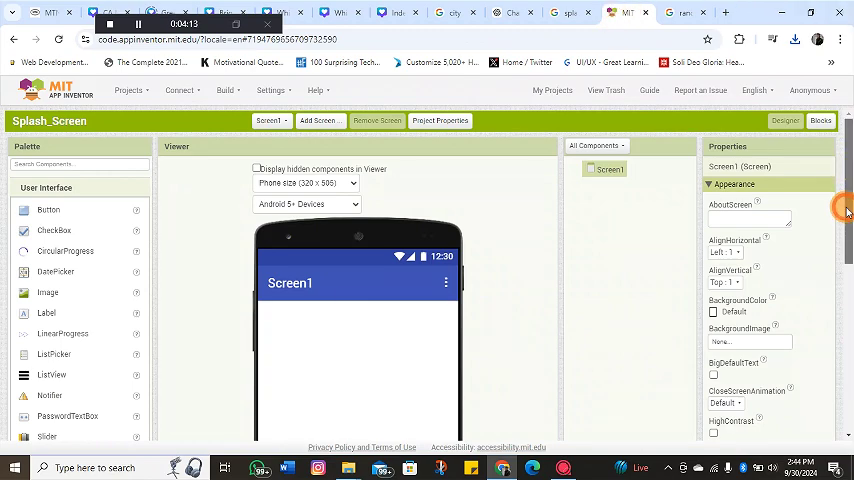
pyautogui.scroll(-3)
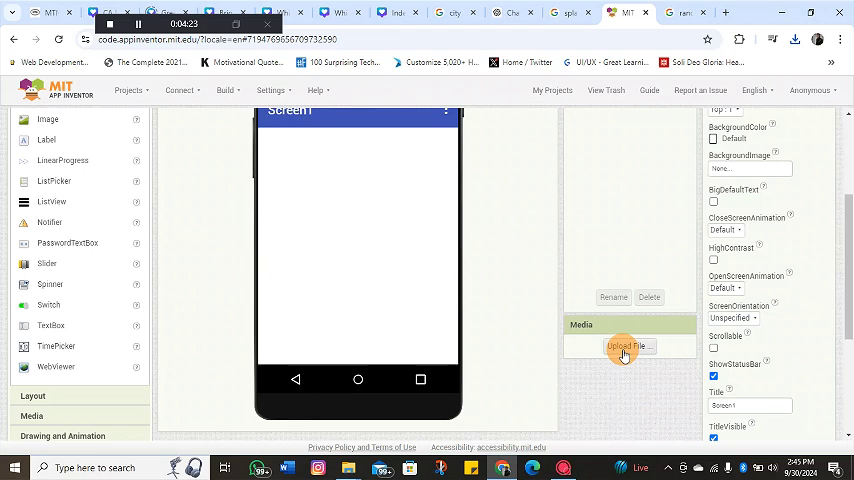
pyautogui.click(624, 346)
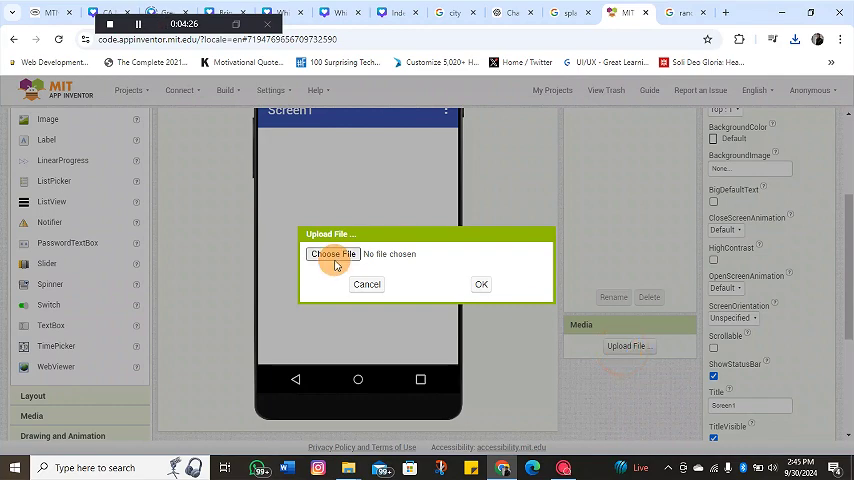
pyautogui.click(332, 252)
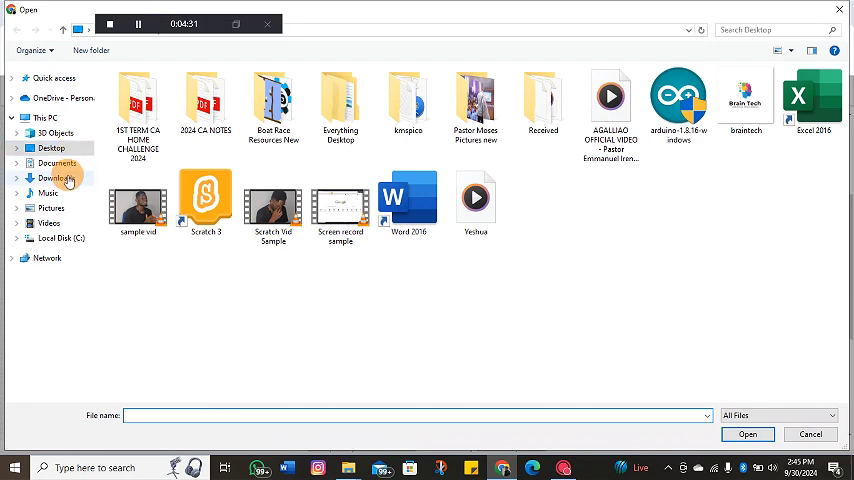
# - Choose 'random image' from Downloads and upload it into the project
pyautogui.click(58, 178)
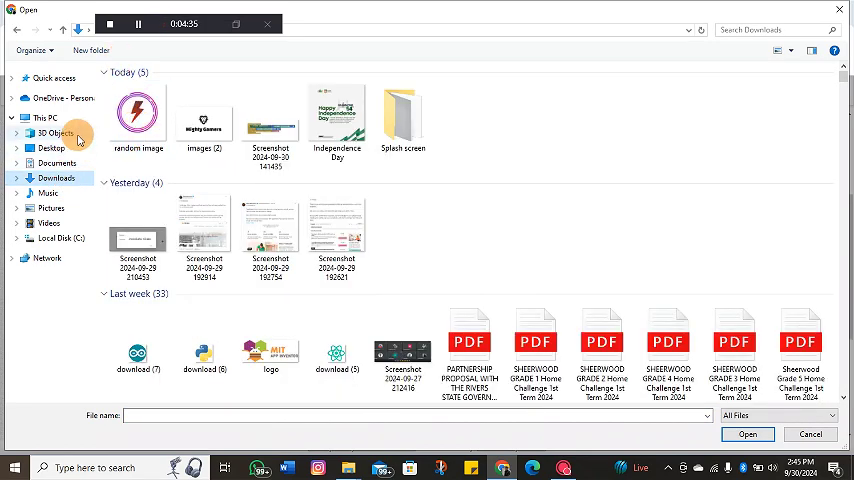
pyautogui.click(136, 112)
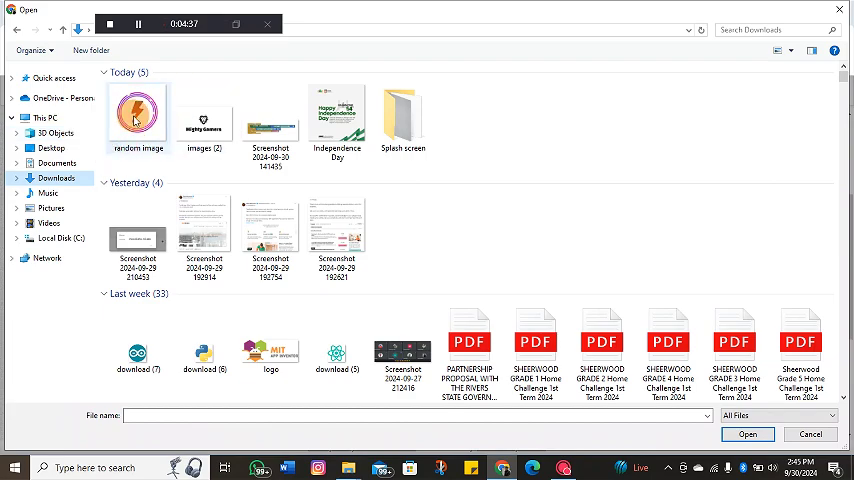
pyautogui.click(136, 116)
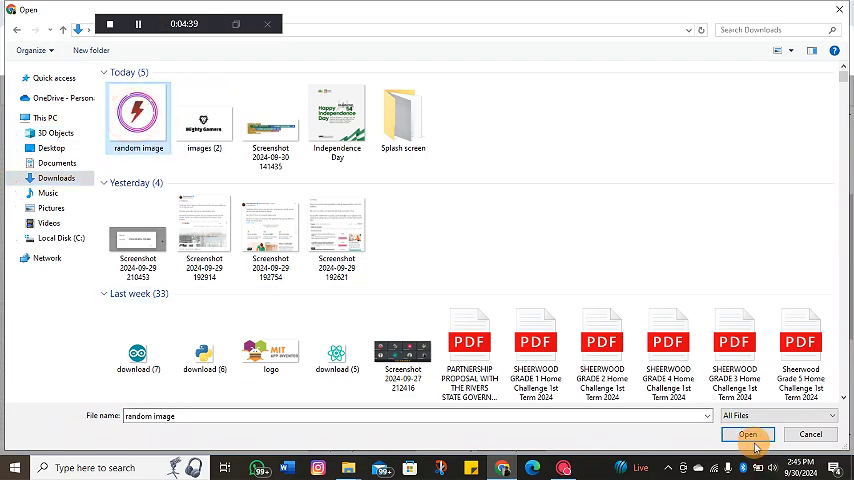
pyautogui.click(748, 434)
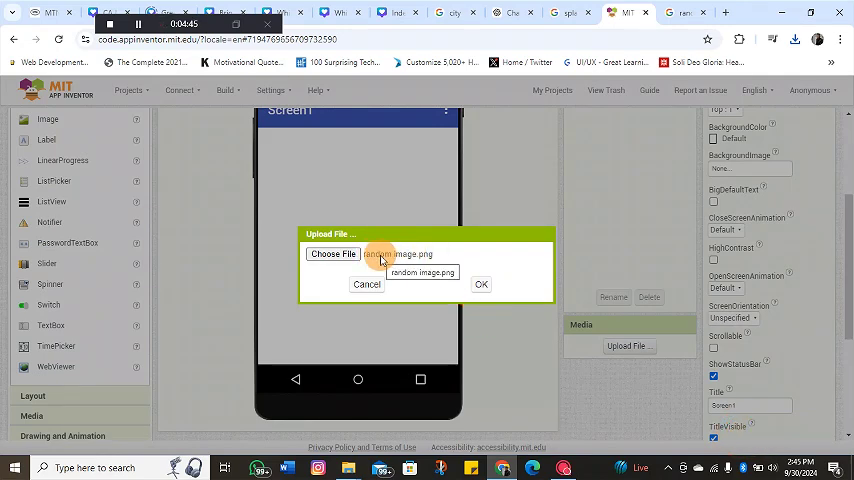
pyautogui.click(480, 284)
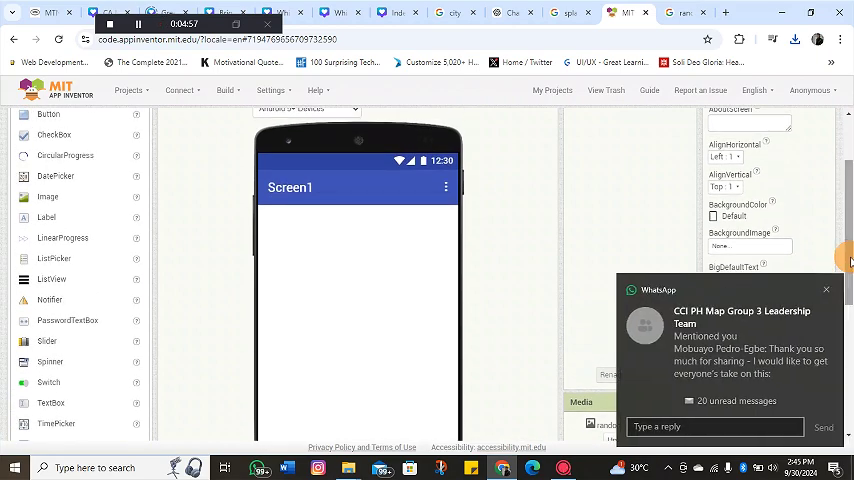
pyautogui.moveTo(336, 282)
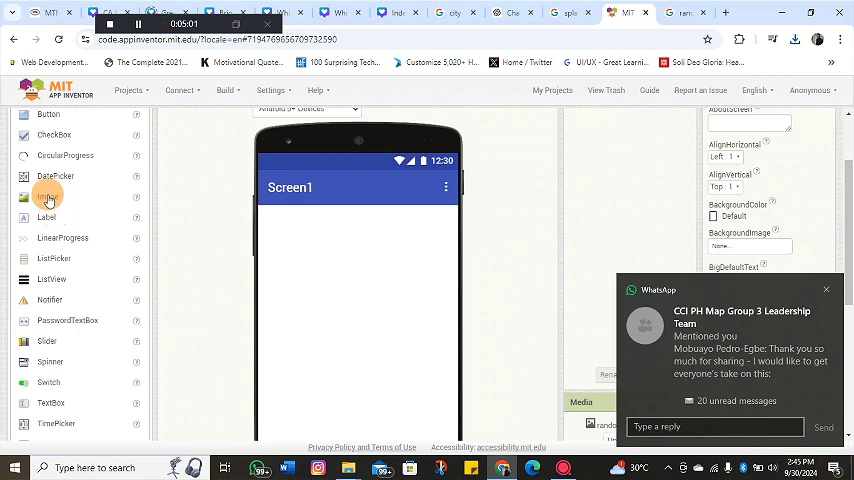
# - Add an Image component and set Screen1's AlignHorizontal and AlignVertical to Center
pyautogui.moveTo(48, 196); pyautogui.dragTo(324, 236)
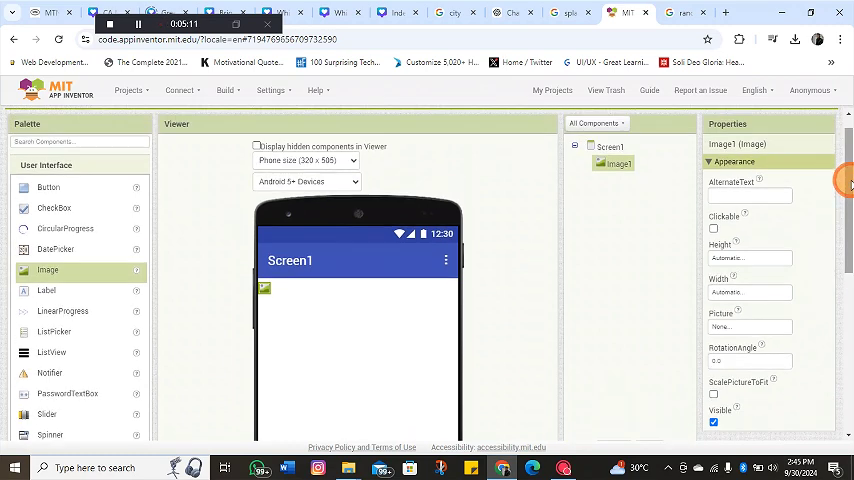
pyautogui.click(610, 148)
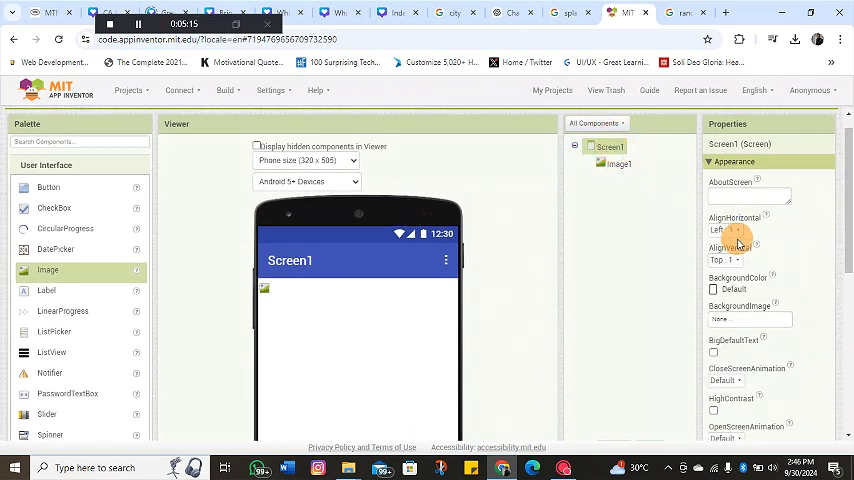
pyautogui.click(732, 232)
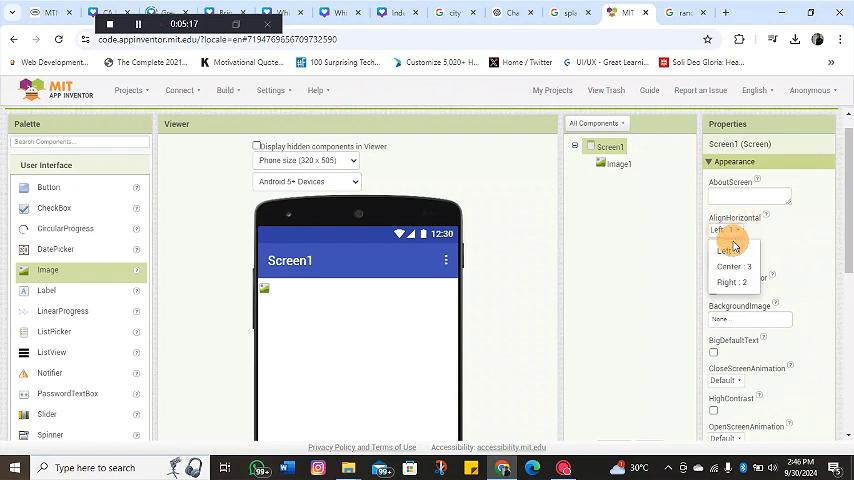
pyautogui.click(732, 266)
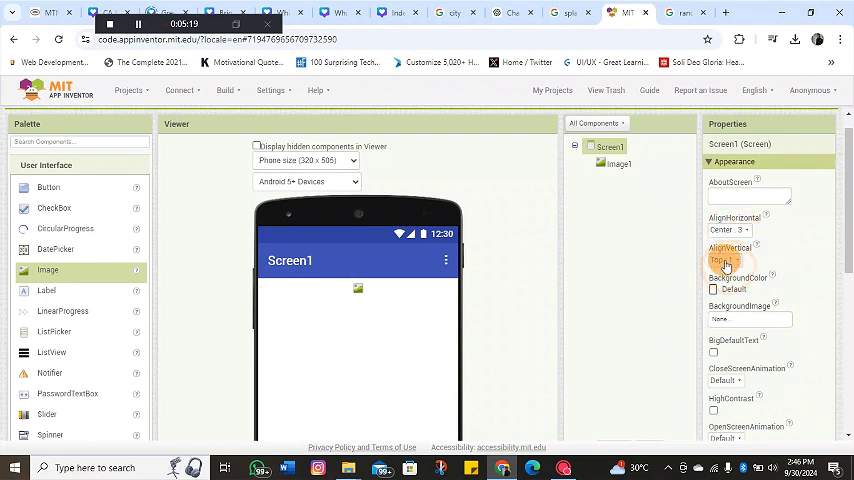
pyautogui.click(728, 260)
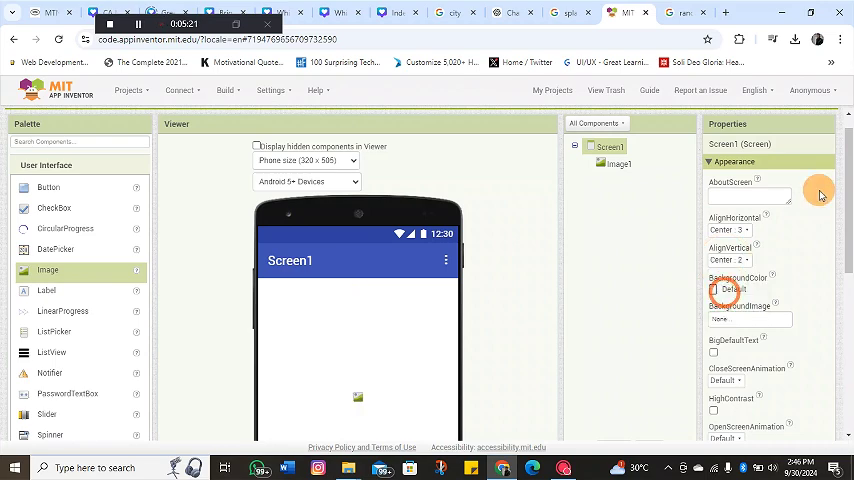
pyautogui.scroll(-3)
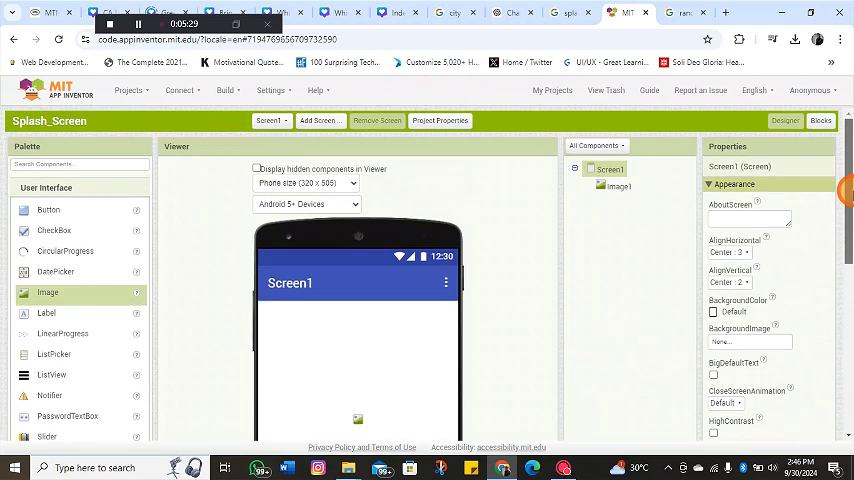
# - Set Image1's Picture property to the uploaded randomimage.png
pyautogui.click(620, 188)
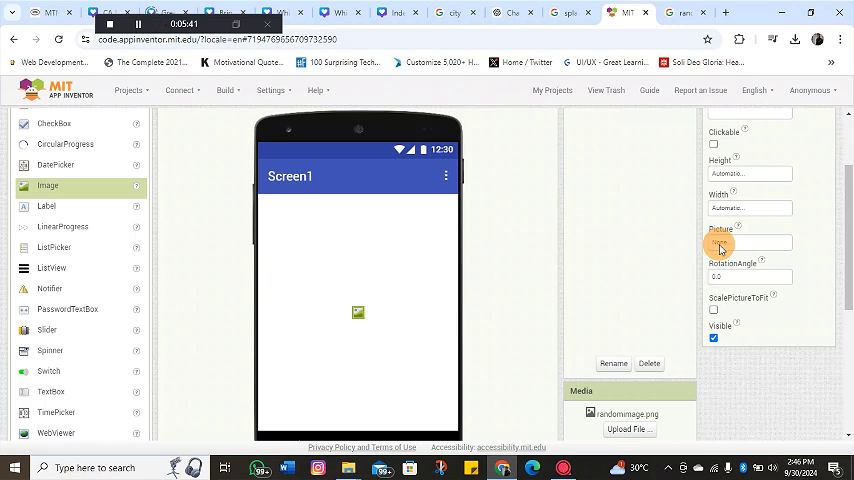
pyautogui.click(750, 242)
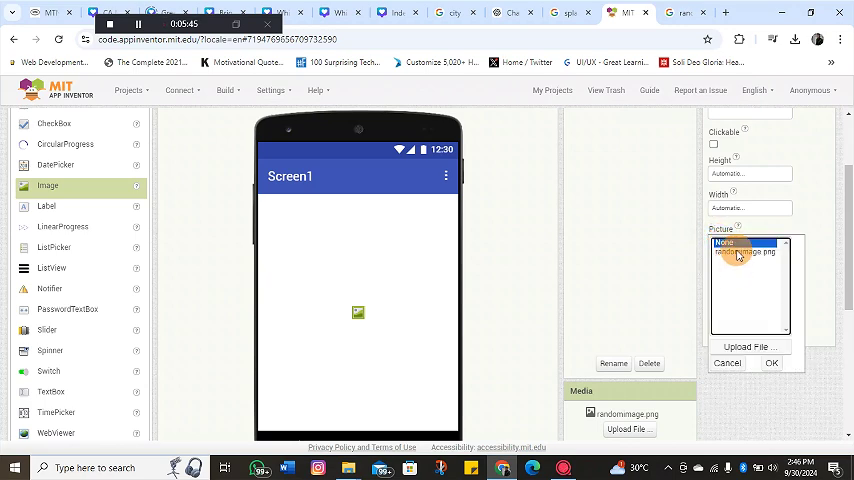
pyautogui.click(744, 252)
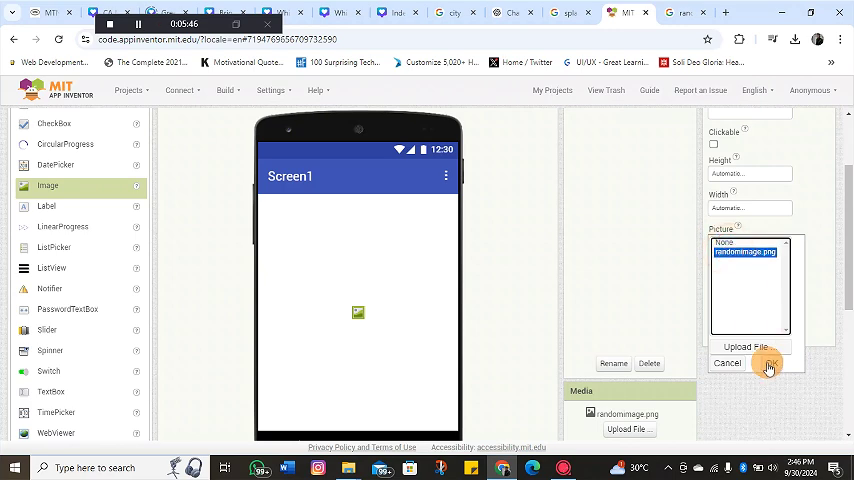
pyautogui.click(768, 364)
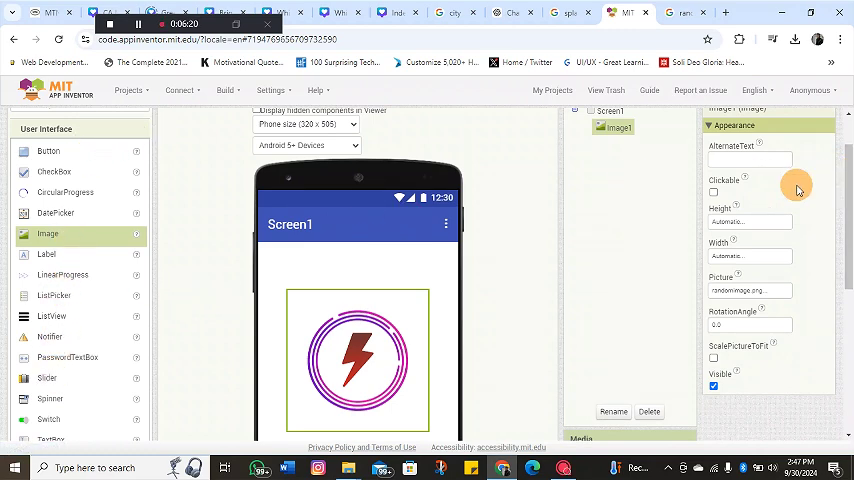
pyautogui.scroll(-3)
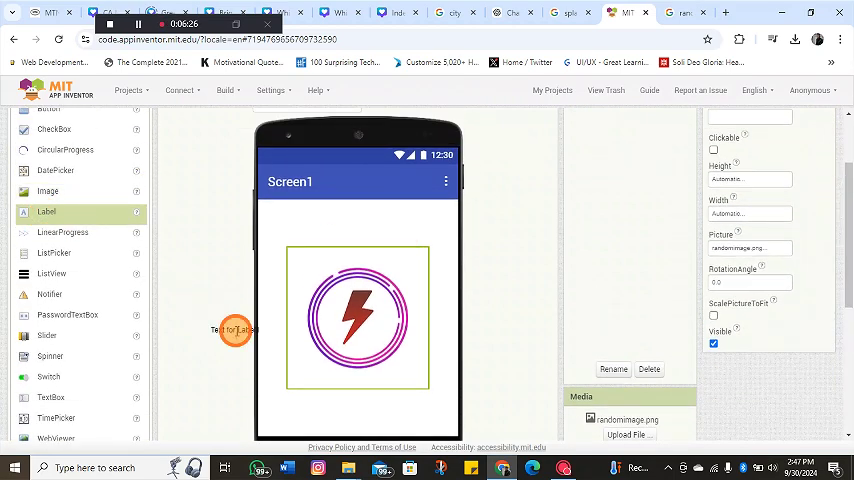
# - Add a label below the logo with the text 'Power App'
pyautogui.moveTo(234, 330); pyautogui.dragTo(350, 398)
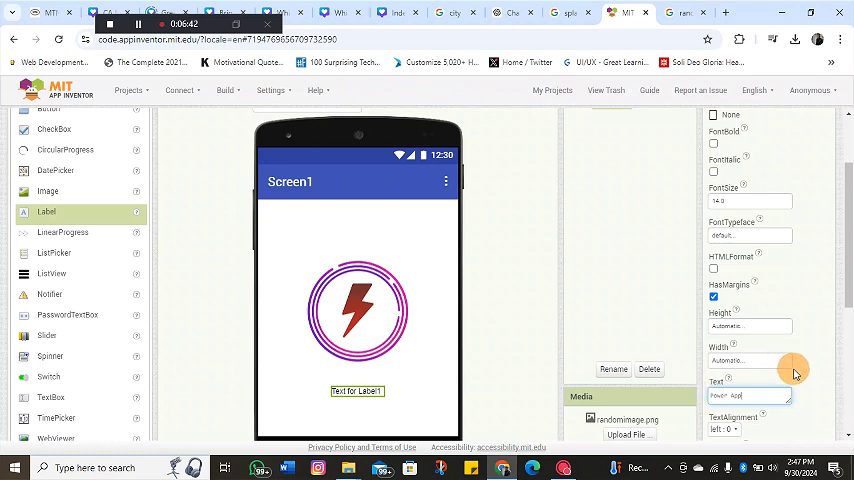
pyautogui.write('Power App')
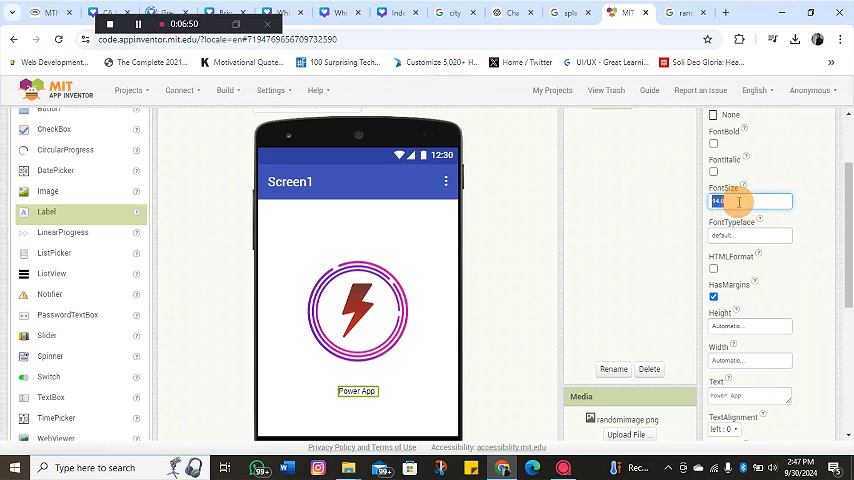
pyautogui.write('40')
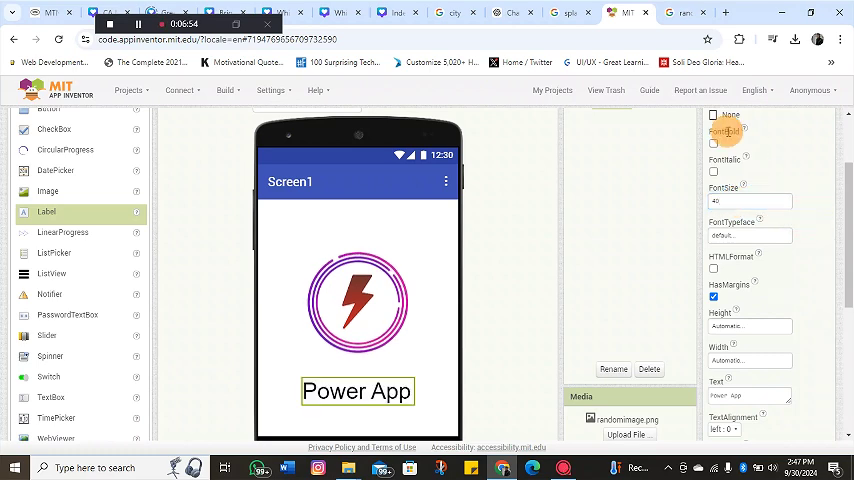
# - Make the Power App label bold with FontSize 25
pyautogui.click(712, 144)
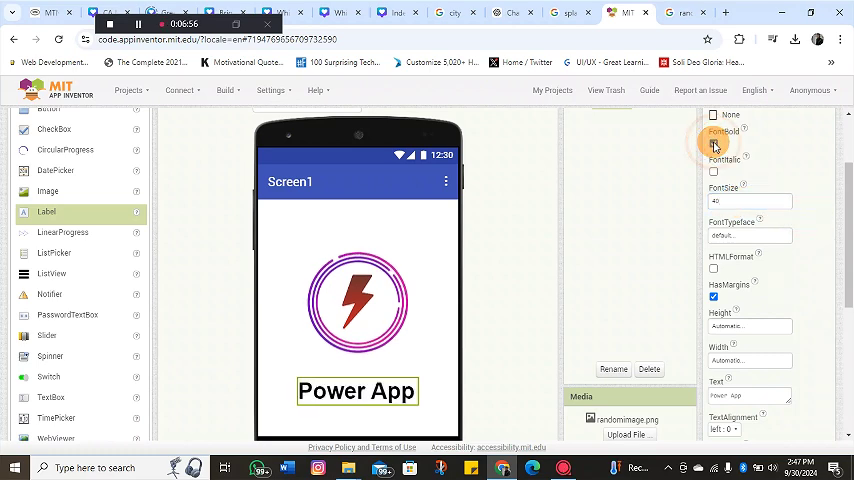
pyautogui.click(712, 144)
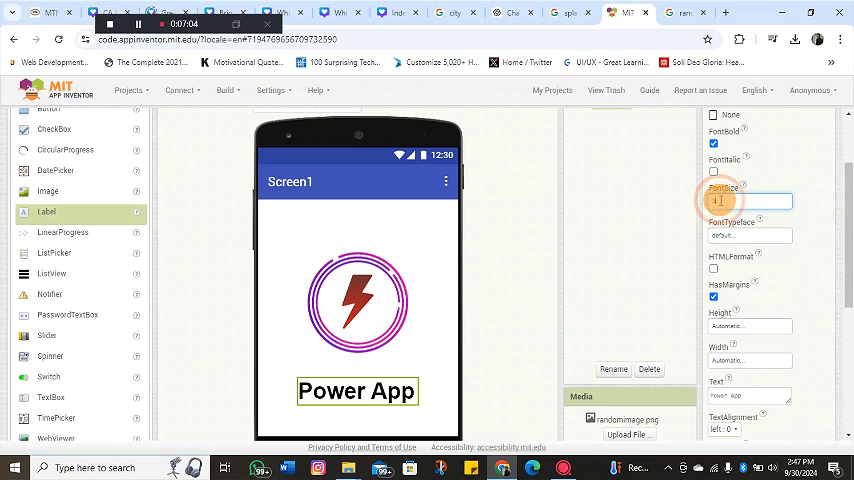
pyautogui.write('25')
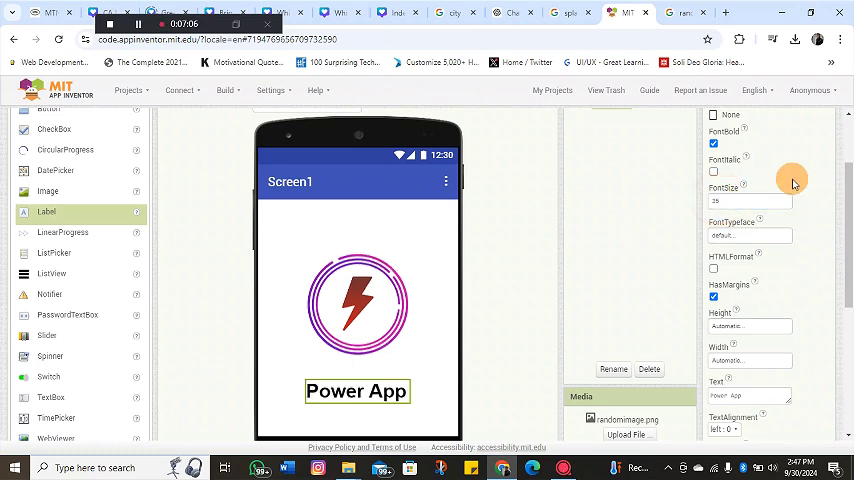
pyautogui.moveTo(834, 210)
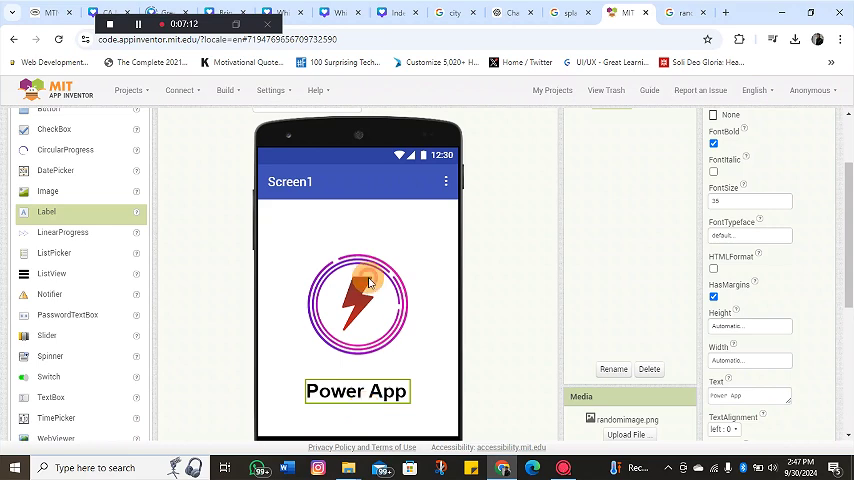
pyautogui.click(356, 304)
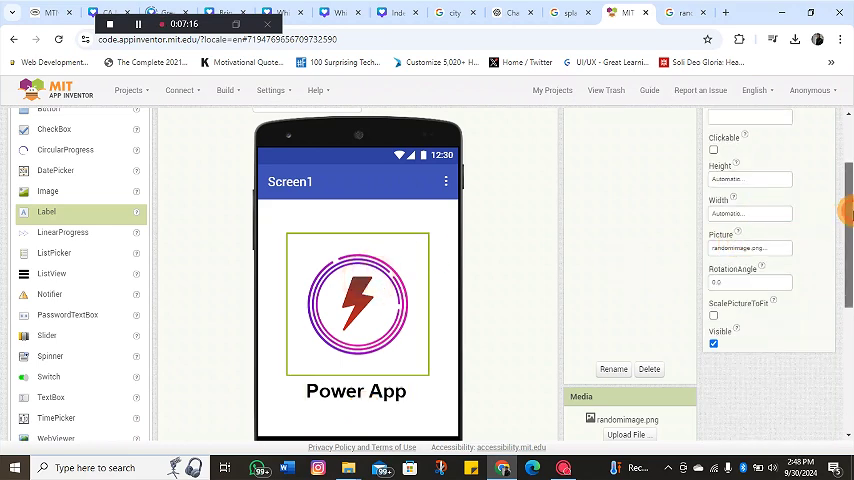
# - Set Image1's Width and Height to 40 percent
pyautogui.scroll(3)
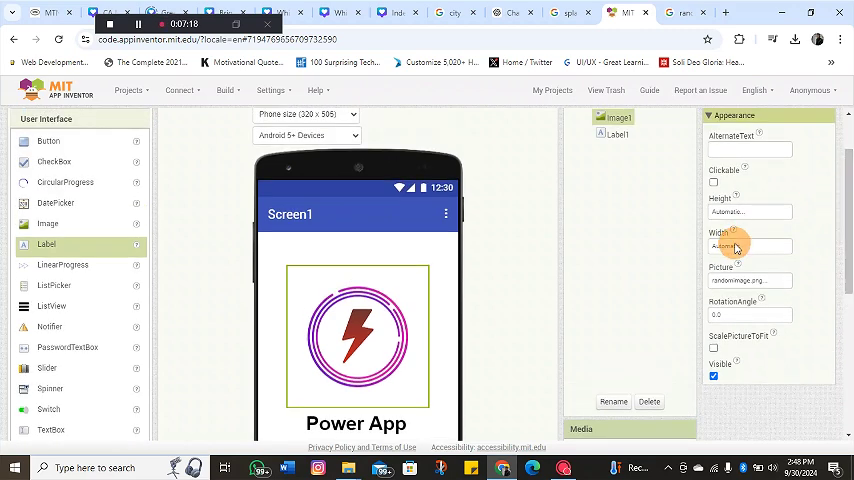
pyautogui.click(748, 246)
pyautogui.write('40')
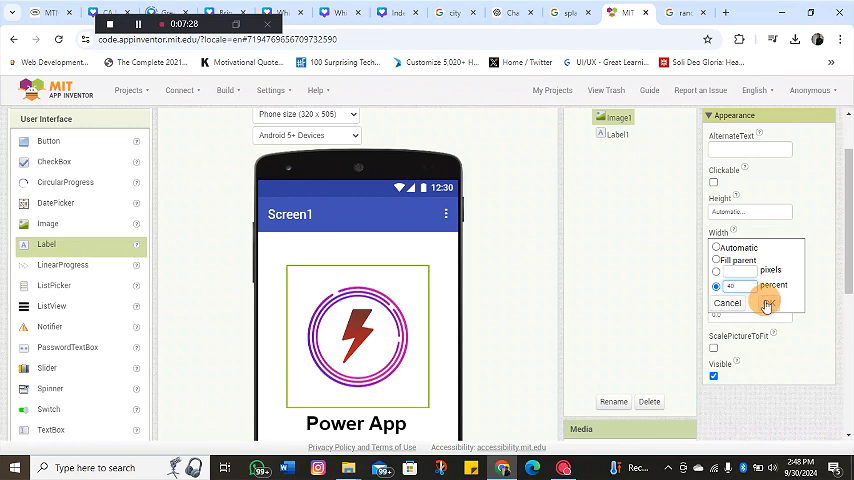
pyautogui.click(766, 304)
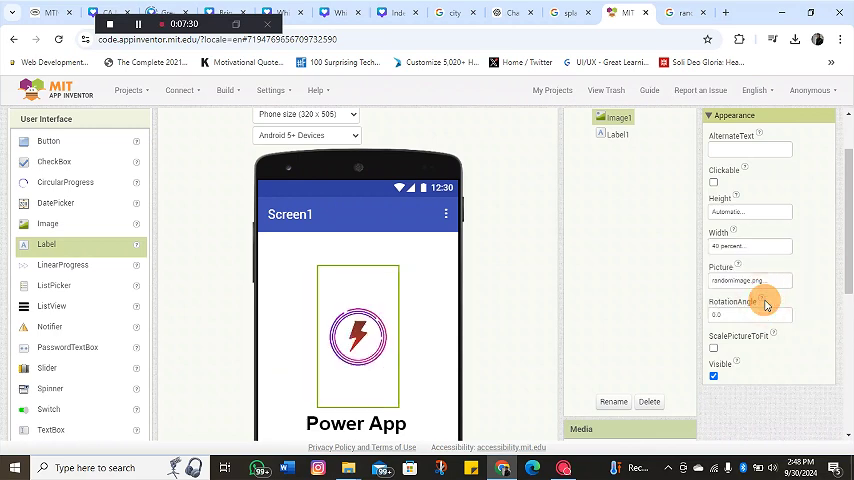
pyautogui.moveTo(736, 280)
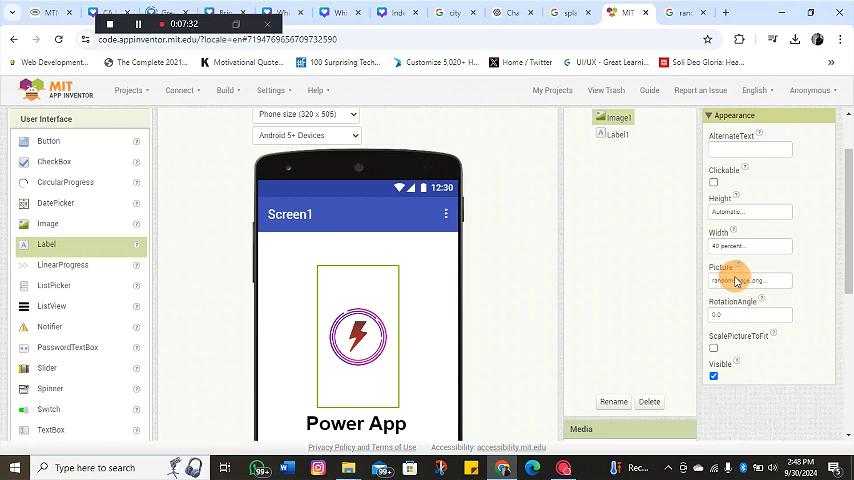
pyautogui.click(748, 212)
pyautogui.write('40')
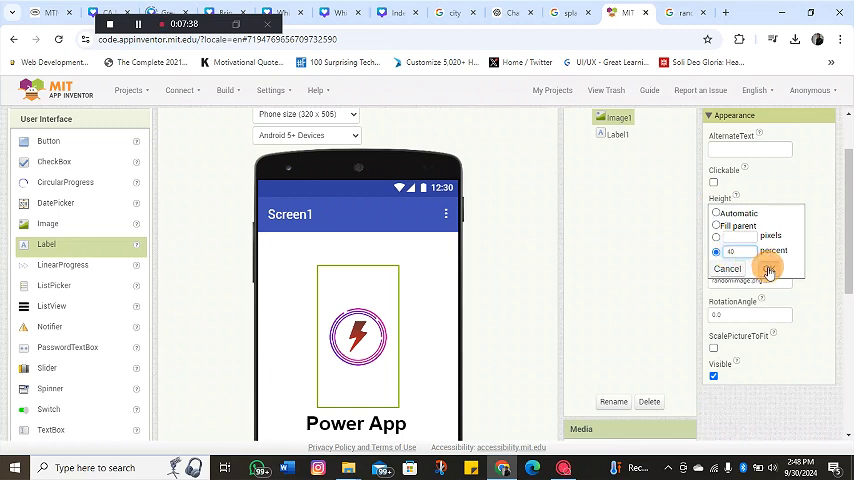
pyautogui.click(768, 270)
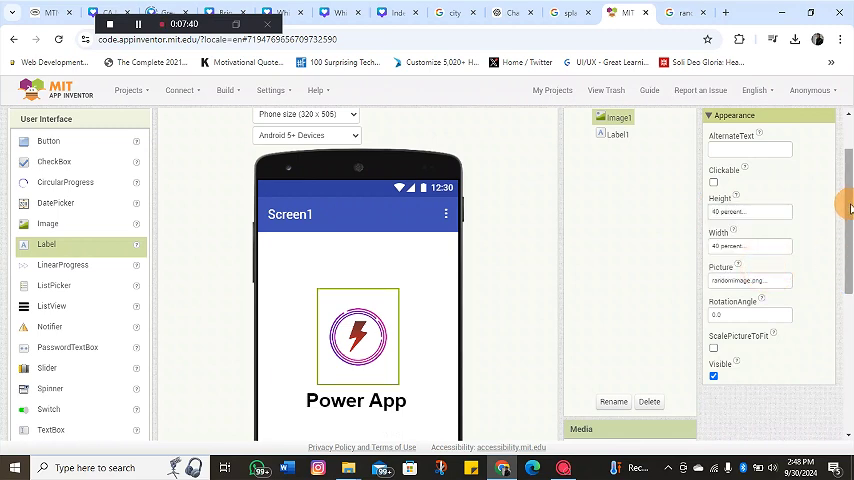
pyautogui.scroll(-3)
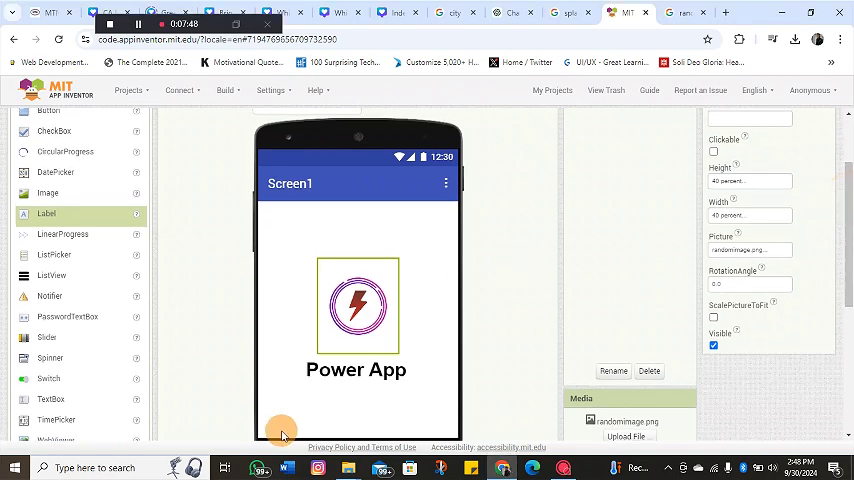
# - Give the new label the text 'Version 1.0' and make it bold
pyautogui.click(356, 368)
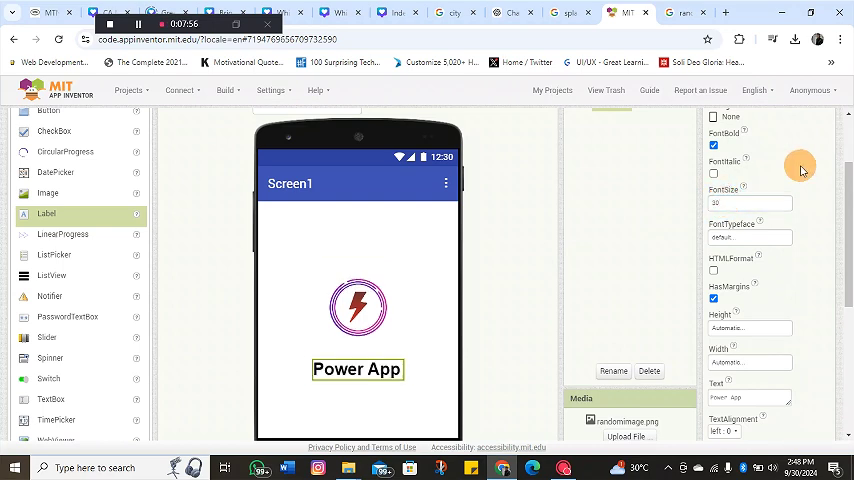
pyautogui.moveTo(708, 188)
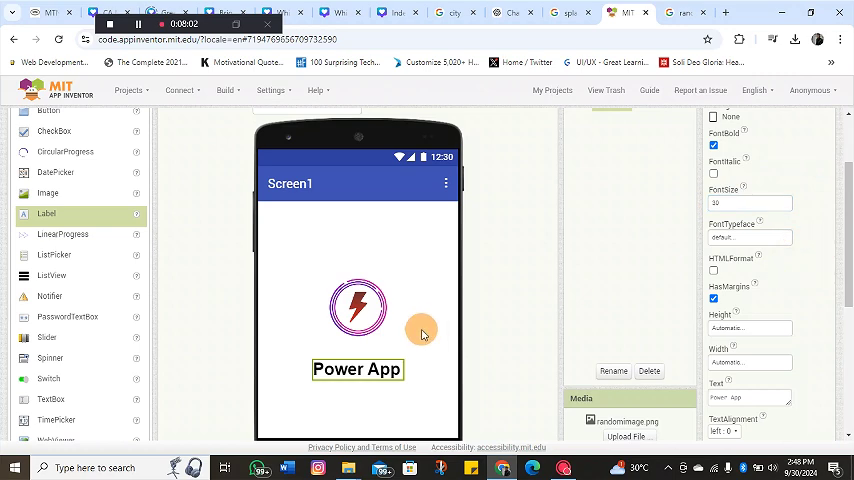
pyautogui.moveTo(320, 398)
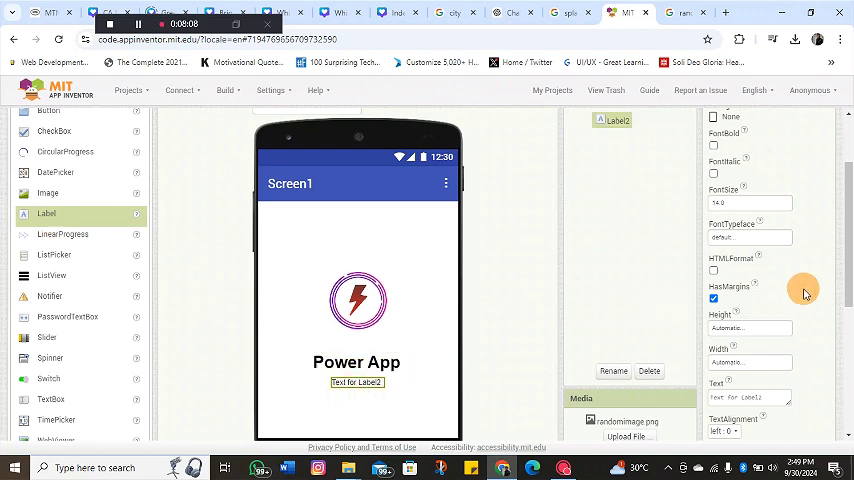
pyautogui.tripleClick(748, 342)
pyautogui.write('Version 1.0')
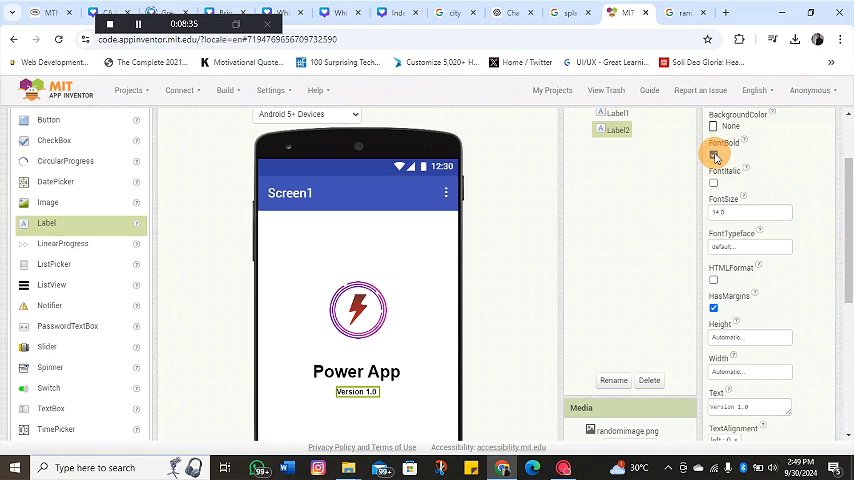
pyautogui.click(714, 156)
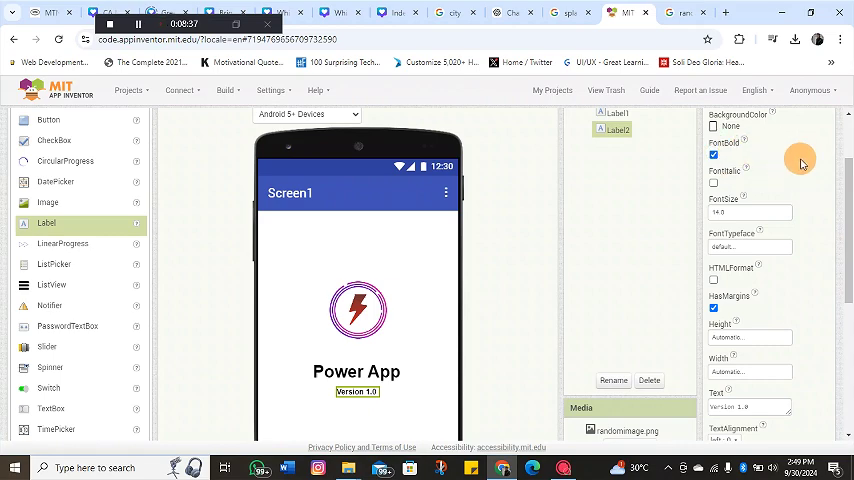
pyautogui.scroll(-3)
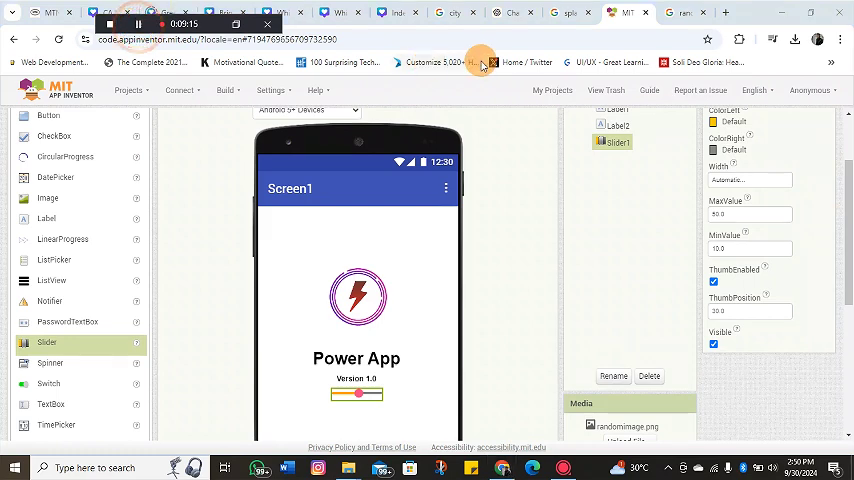
# - Give the new slider a percentage-based Width
pyautogui.click(748, 214)
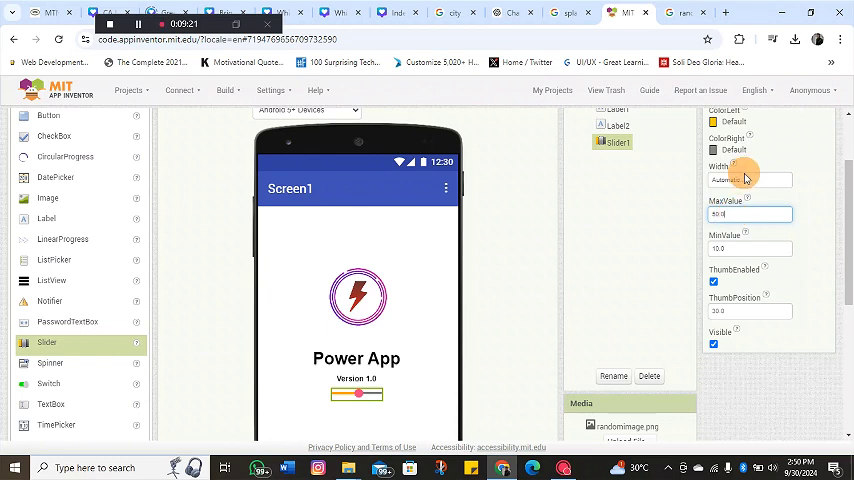
pyautogui.click(748, 180)
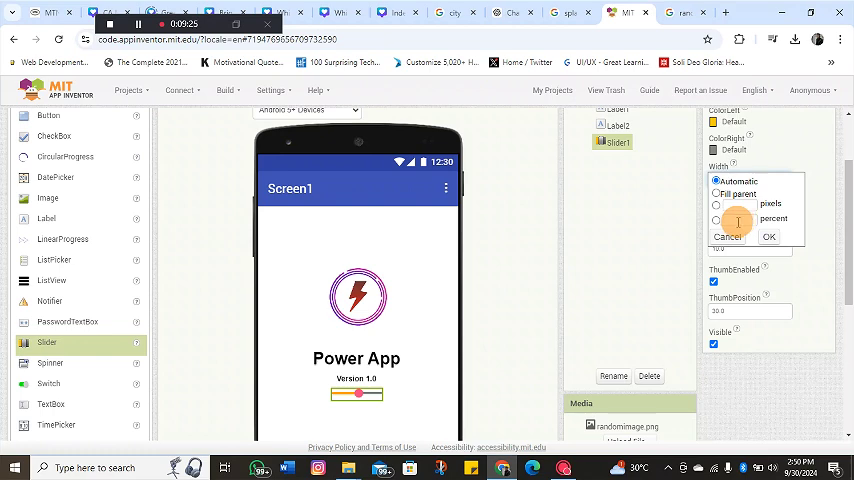
pyautogui.click(716, 220)
pyautogui.write('50')
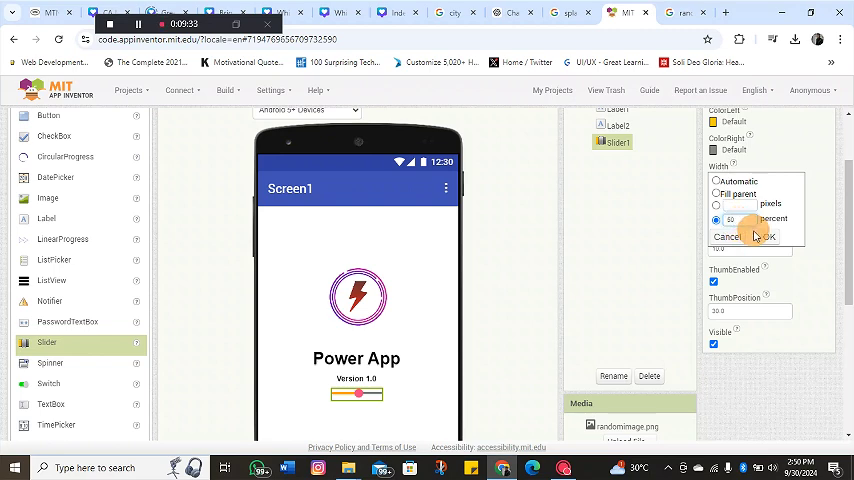
pyautogui.click(768, 236)
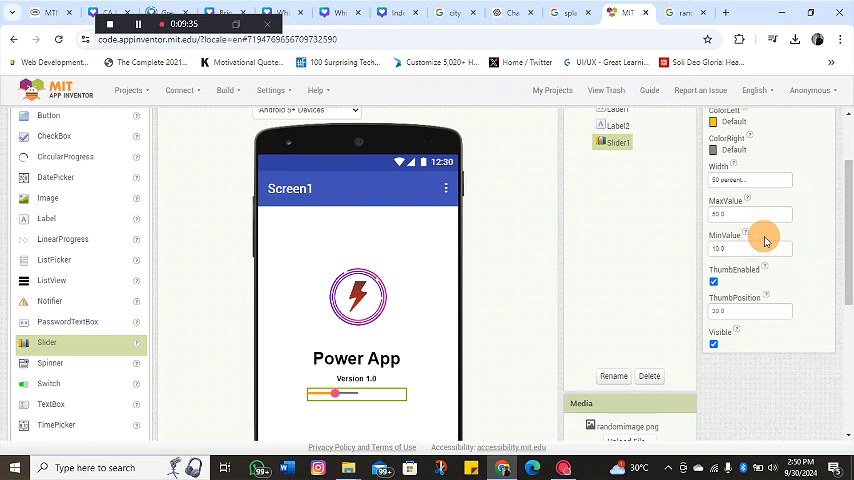
pyautogui.moveTo(368, 410)
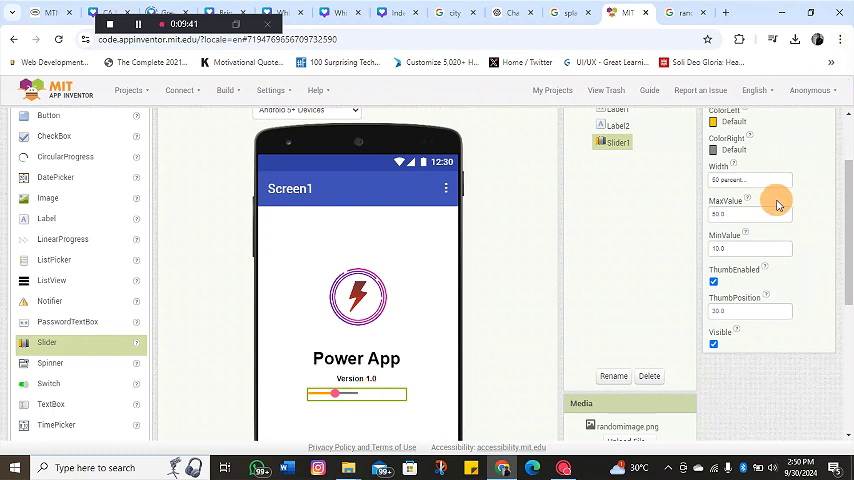
pyautogui.moveTo(748, 180)
pyautogui.write('100')
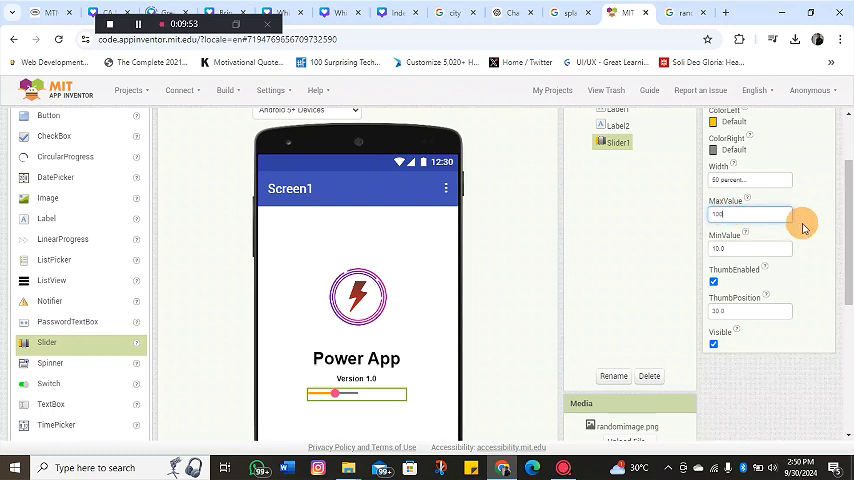
# - Set the slider's MaxValue to 100, adjust ThumbPosition and untick ThumbEnabled
pyautogui.click(750, 248)
pyautogui.write('0')
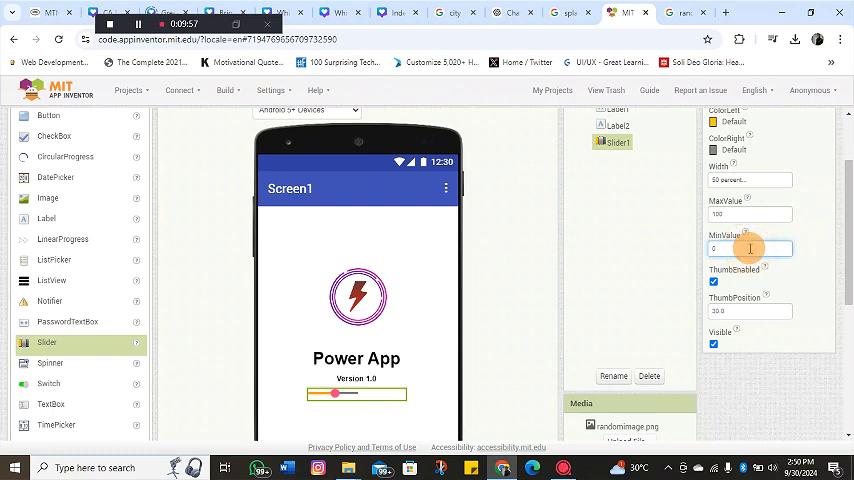
pyautogui.moveTo(820, 244)
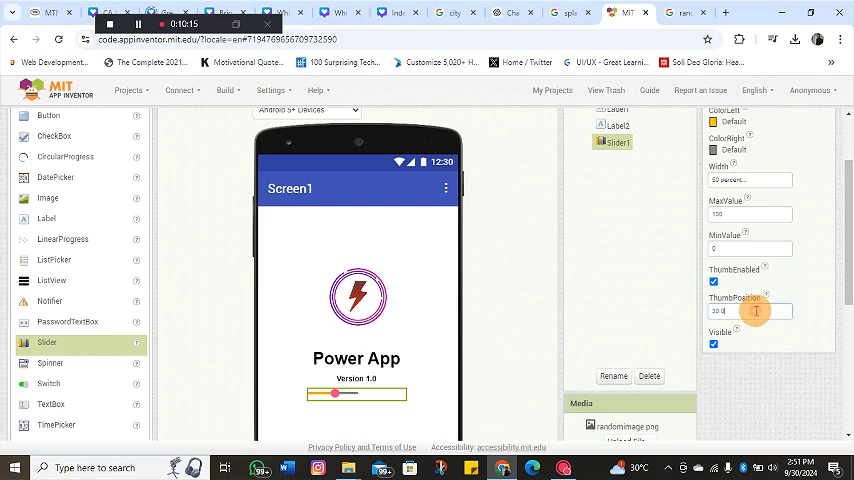
pyautogui.tripleClick(750, 312)
pyautogui.write('0')
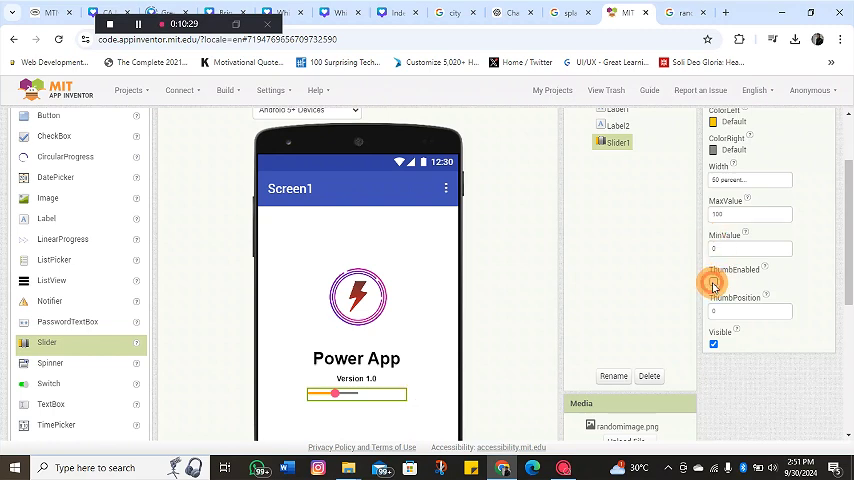
pyautogui.click(714, 284)
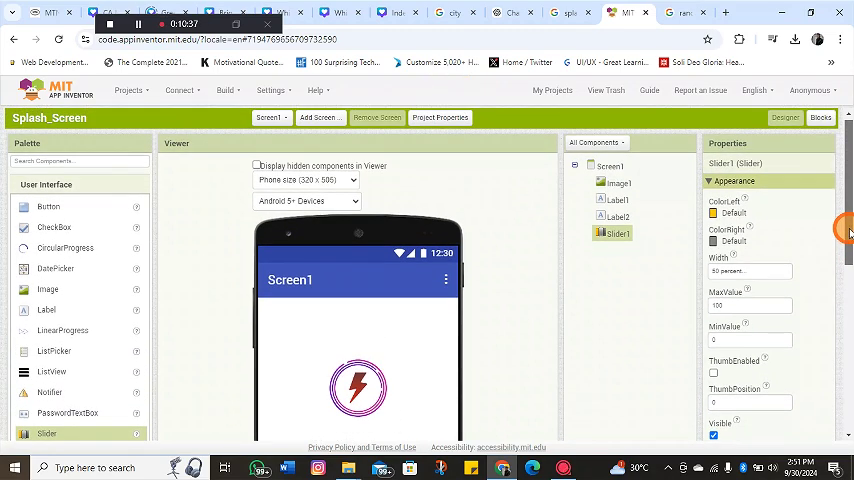
# - Place a Clock from the Sensors palette on Splash_Screen and move to the Blocks editor
pyautogui.scroll(-3)
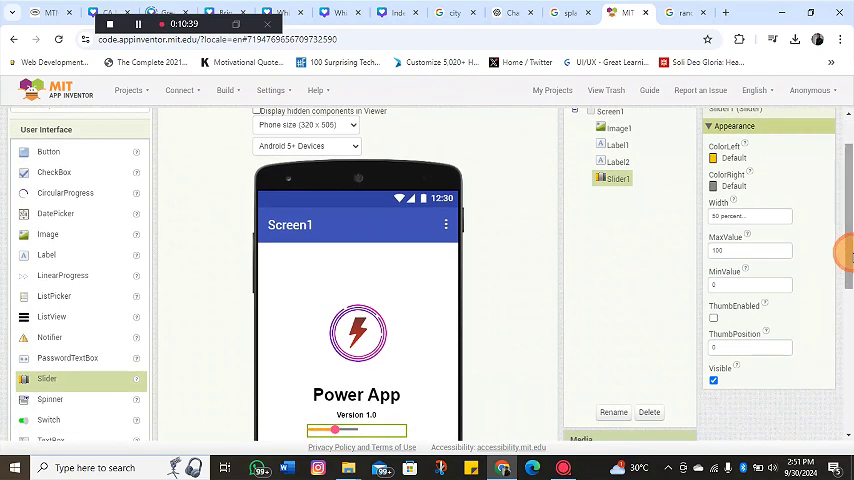
pyautogui.click(46, 128)
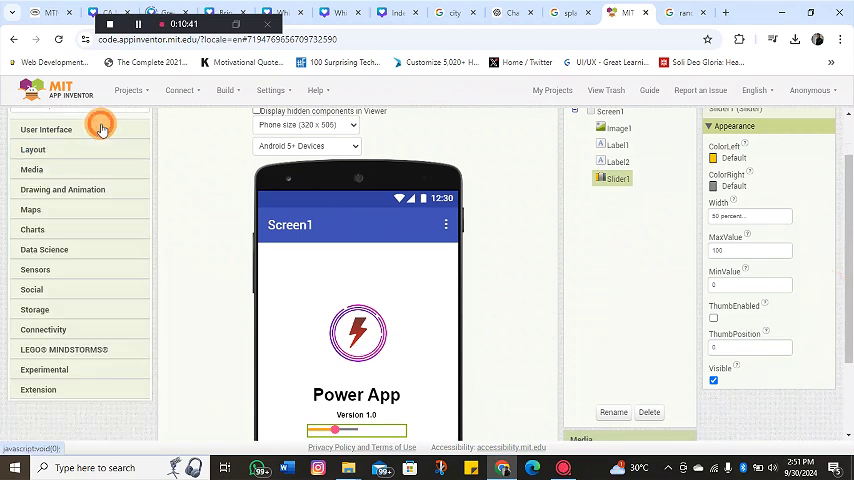
pyautogui.click(34, 270)
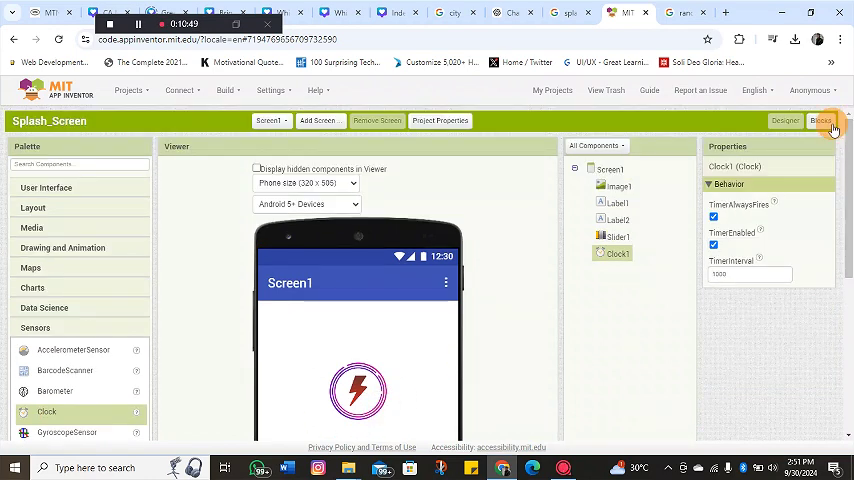
pyautogui.click(820, 120)
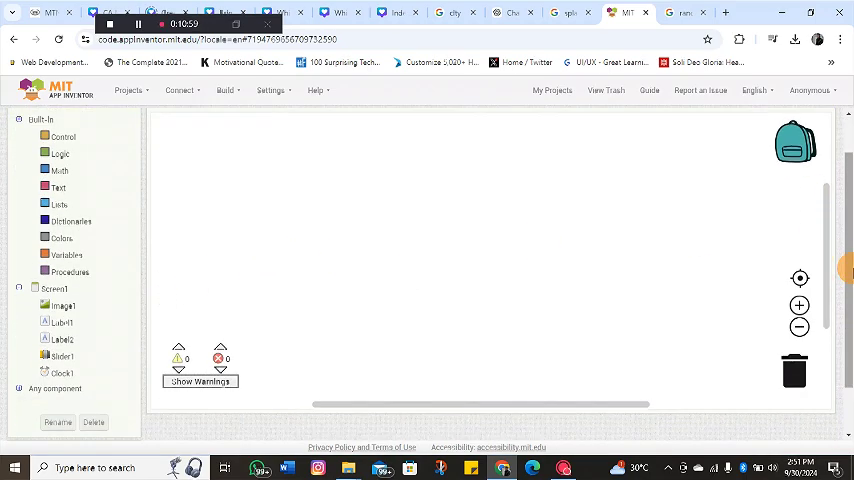
pyautogui.moveTo(444, 212)
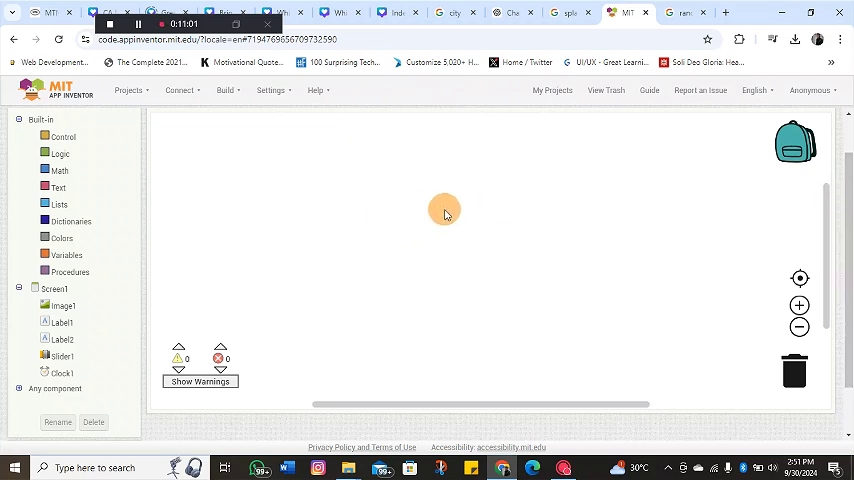
# - Bring the 'when Clock1.Timer do' event block from the Clock1 drawer into the Viewer
pyautogui.click(62, 340)
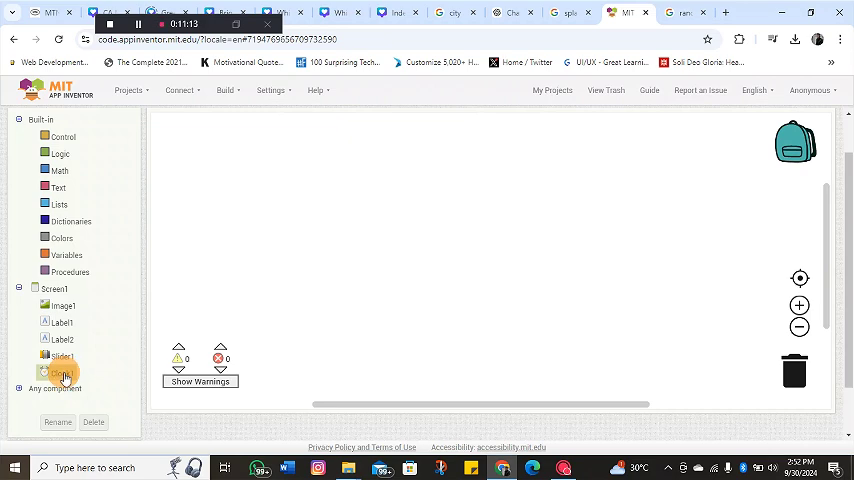
pyautogui.click(60, 372)
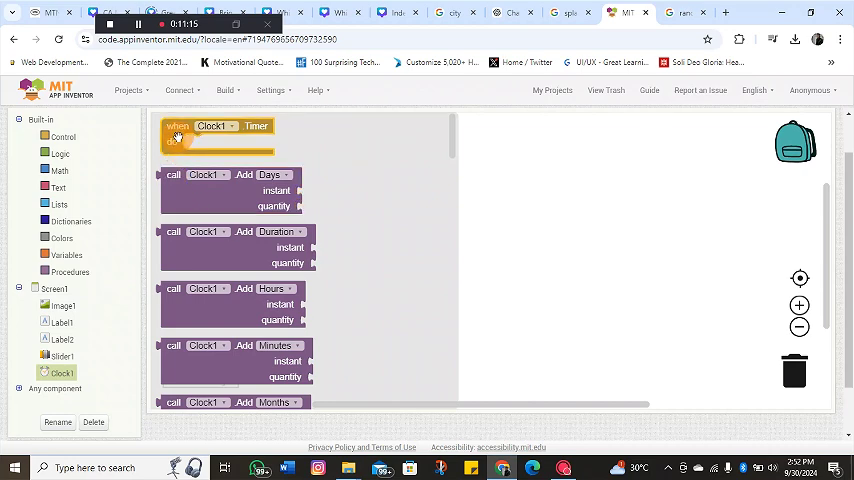
pyautogui.moveTo(176, 130)
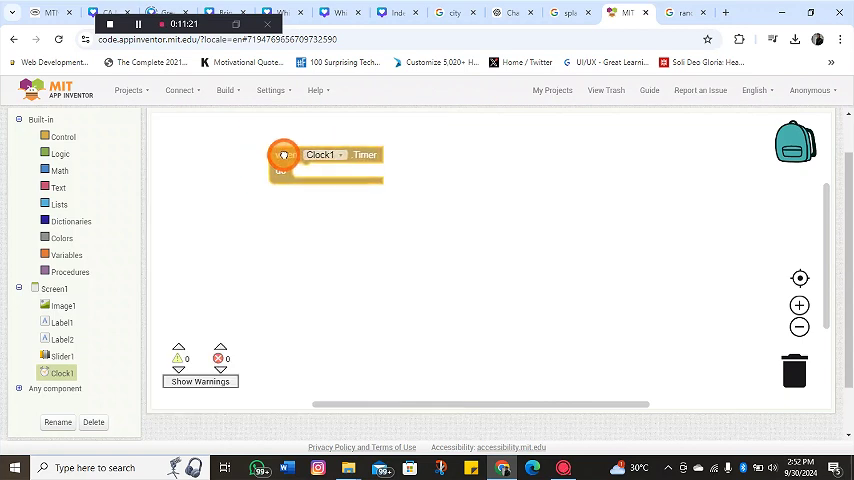
pyautogui.moveTo(288, 156)
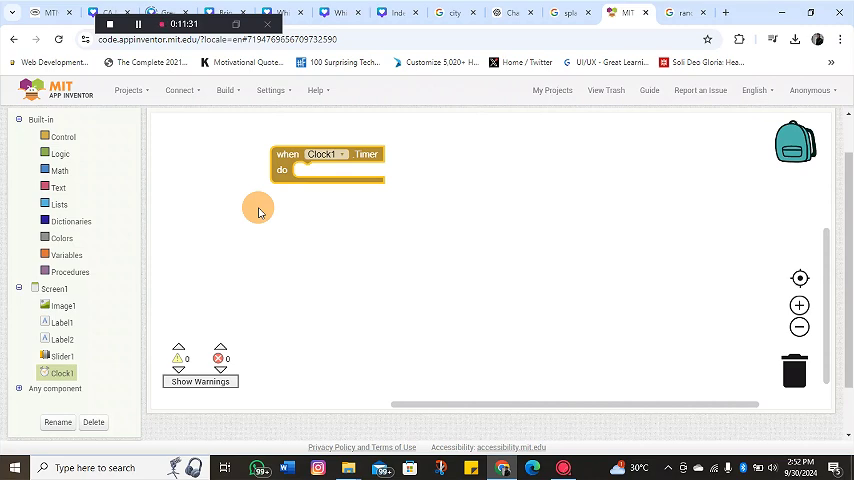
pyautogui.moveTo(242, 246)
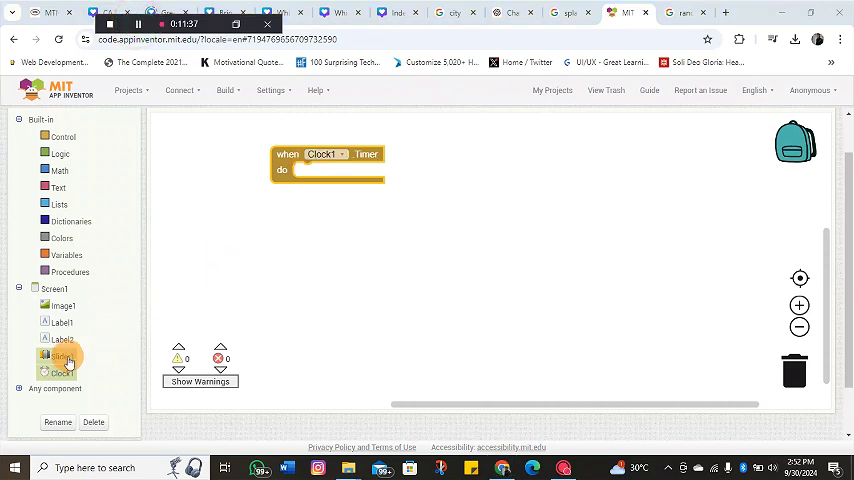
# - Put a 'set Slider1.ThumbPosition to' block inside the Clock1.Timer event
pyautogui.click(62, 356)
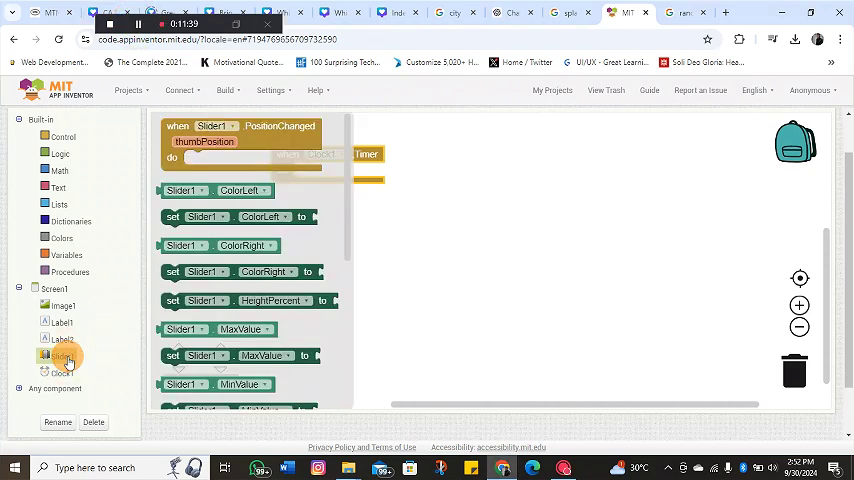
pyautogui.moveTo(342, 258)
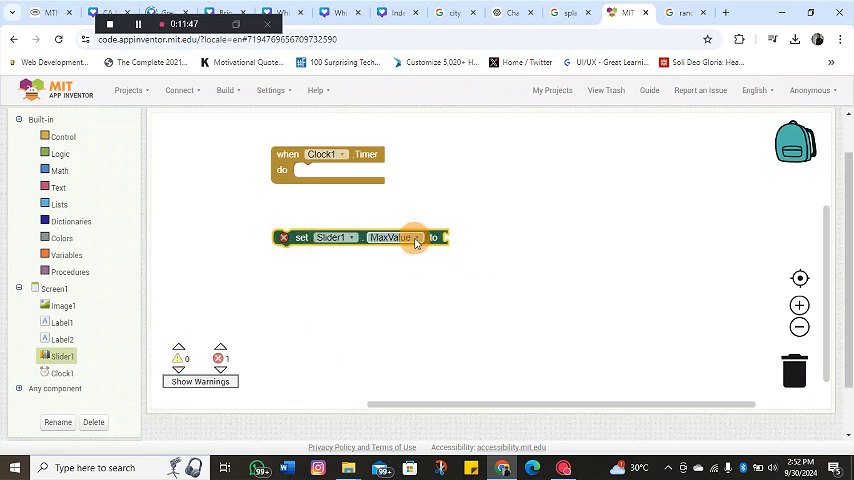
pyautogui.click(408, 236)
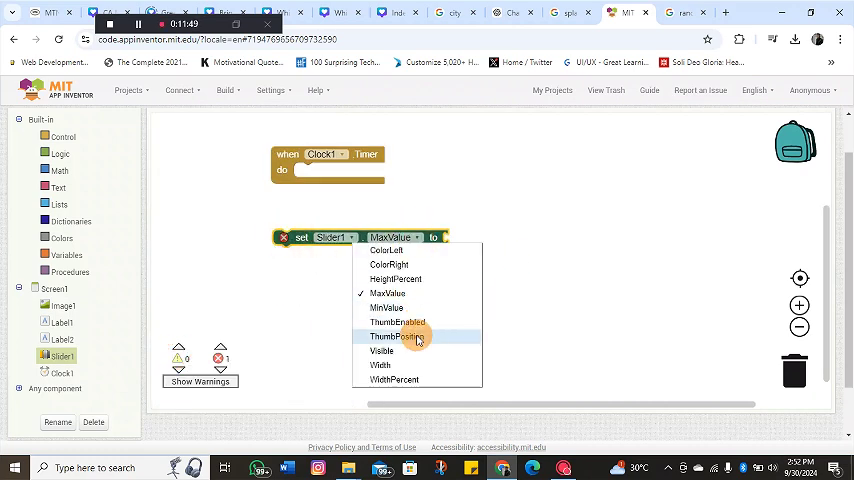
pyautogui.click(396, 336)
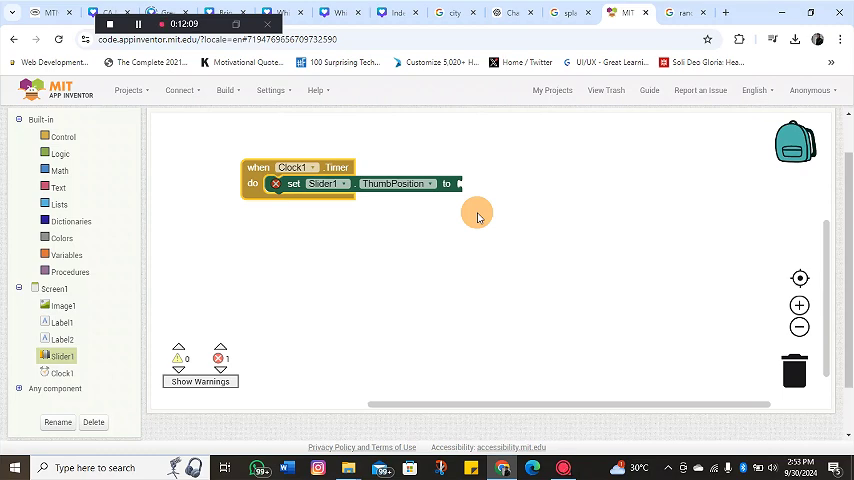
pyautogui.moveTo(440, 216)
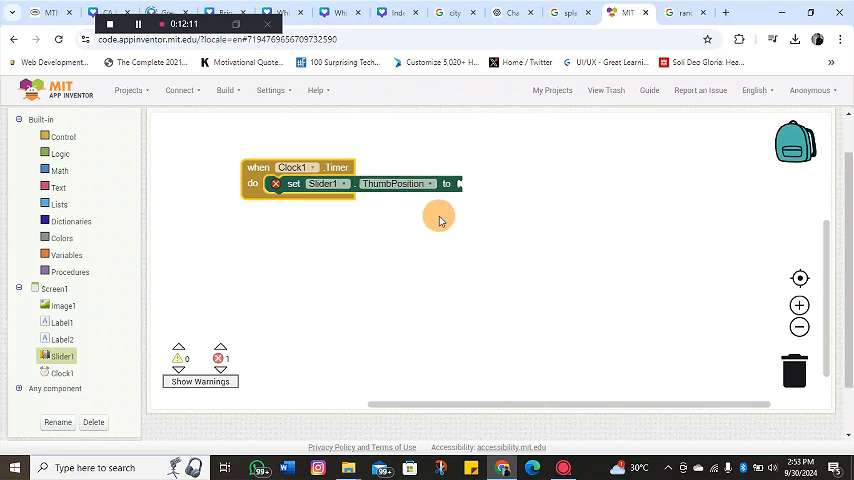
pyautogui.moveTo(124, 232)
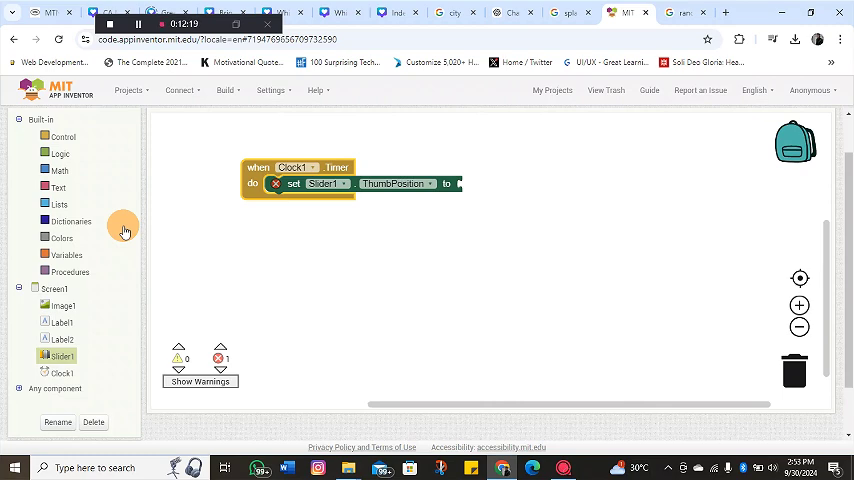
pyautogui.moveTo(56, 190)
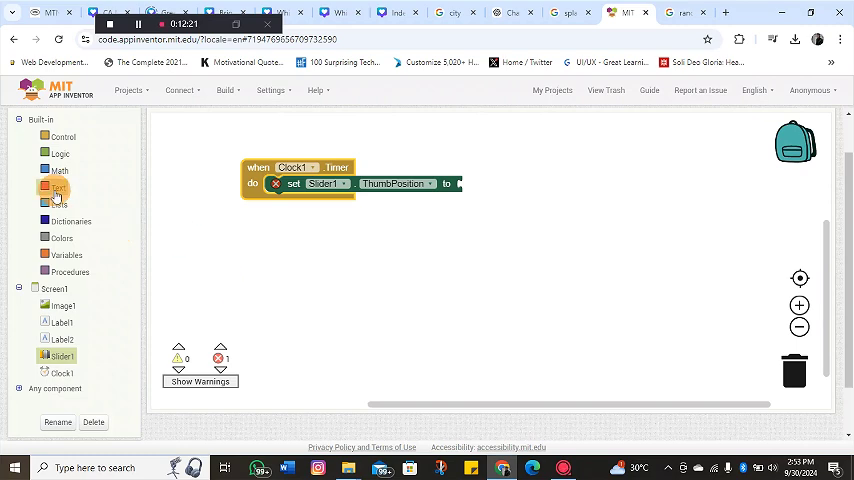
# - Feed it a Math + block adding Slider1.ThumbPosition and a number block
pyautogui.click(58, 170)
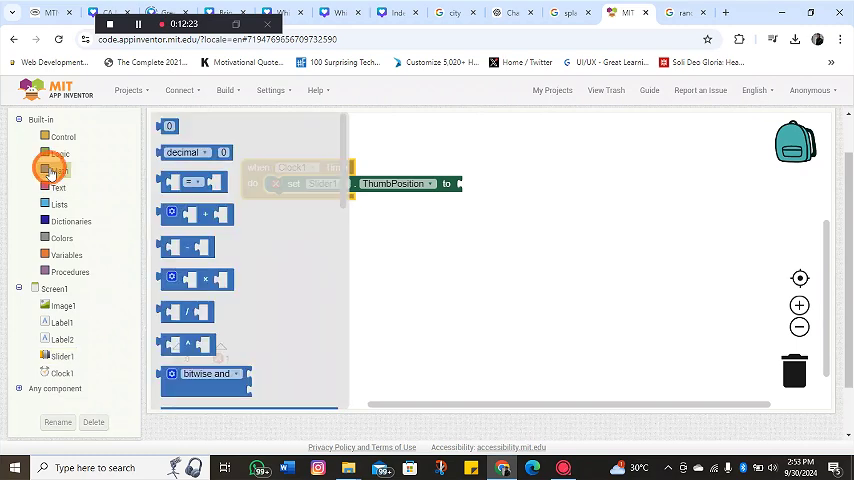
pyautogui.click(58, 168)
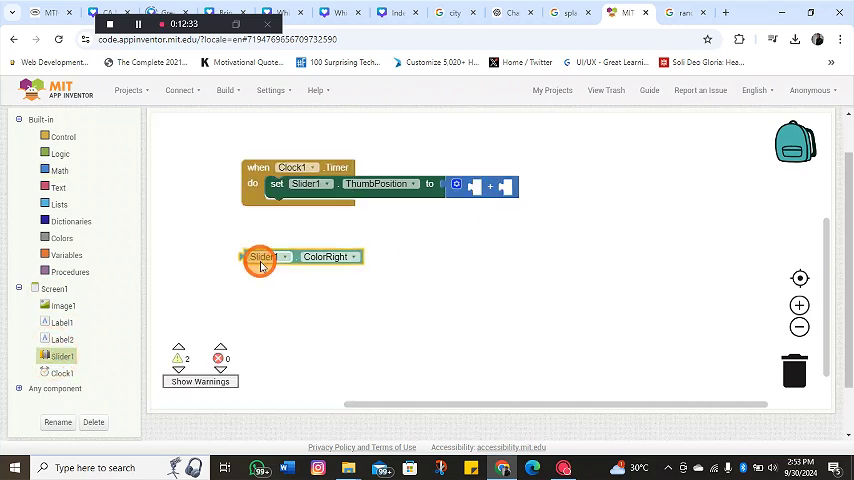
pyautogui.click(352, 256)
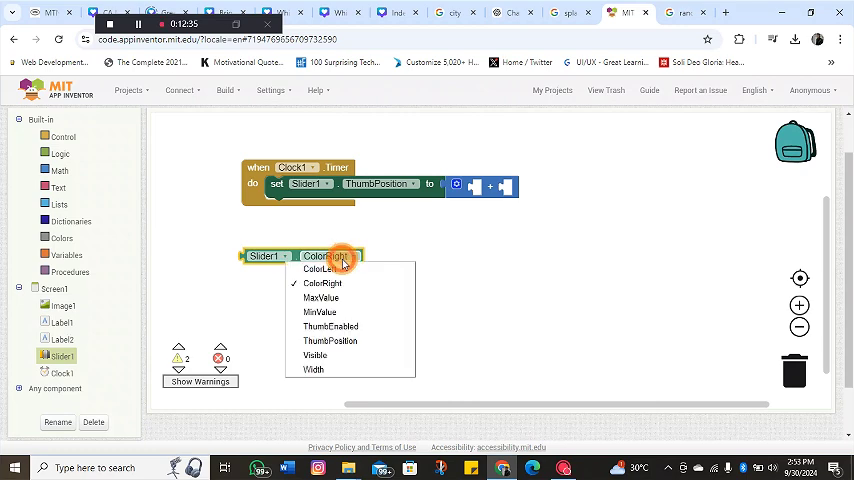
pyautogui.click(330, 340)
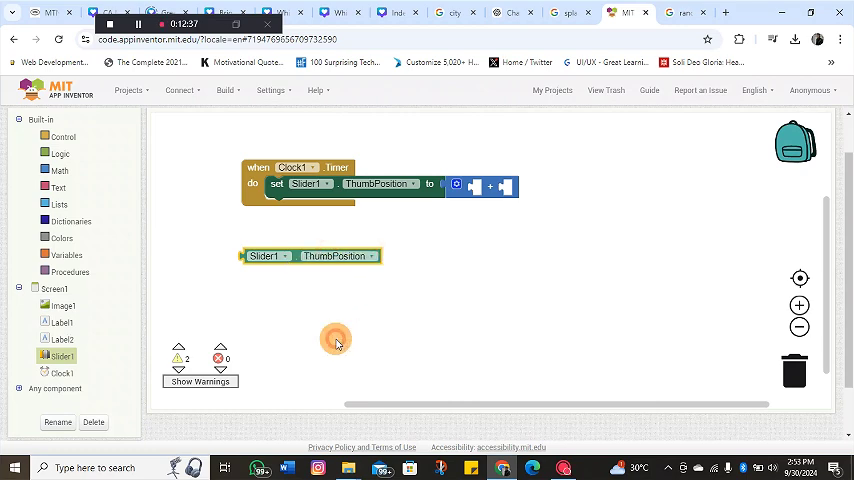
pyautogui.moveTo(310, 256); pyautogui.dragTo(500, 188)
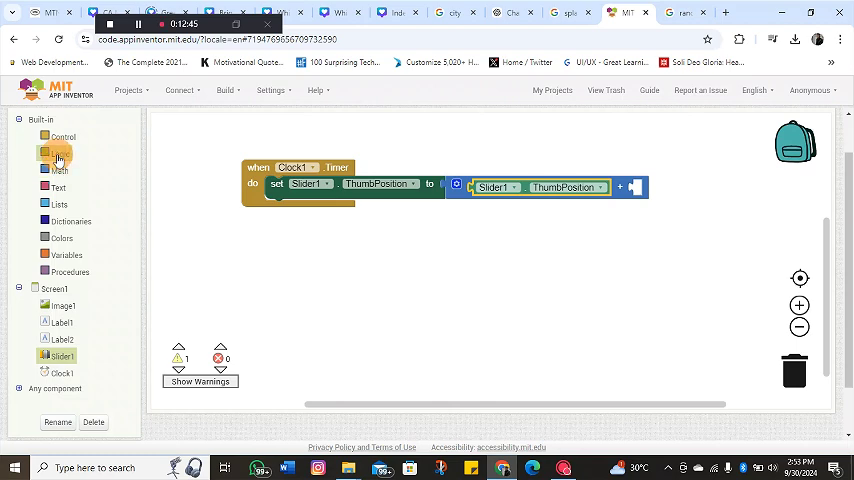
pyautogui.click(58, 170)
pyautogui.write('1')
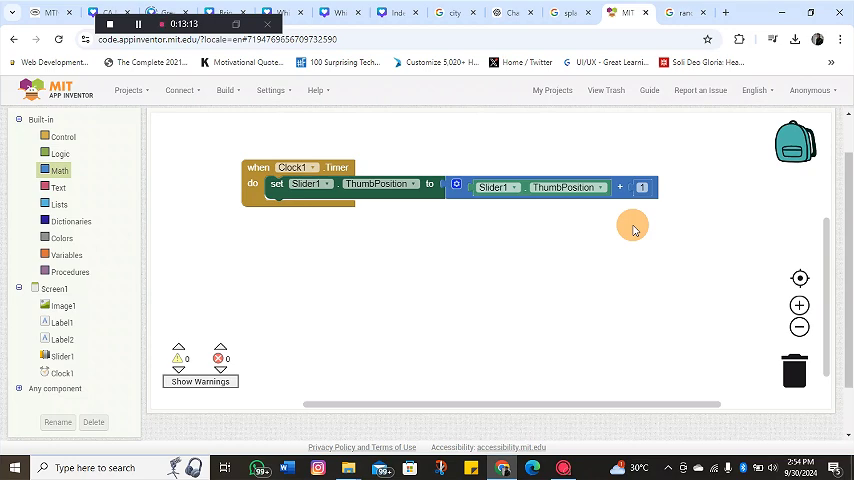
pyautogui.moveTo(808, 186)
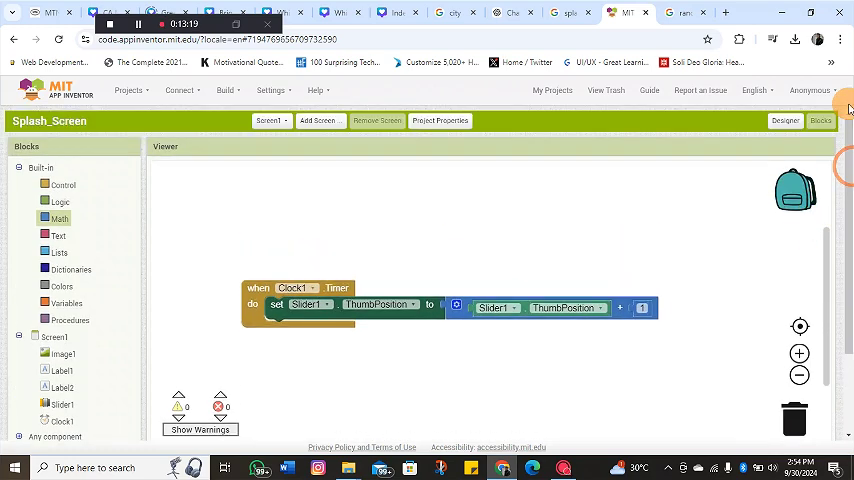
# - Add a second screen named Main_Screen from the Designer, dismissing the invalid-name warning
pyautogui.click(784, 120)
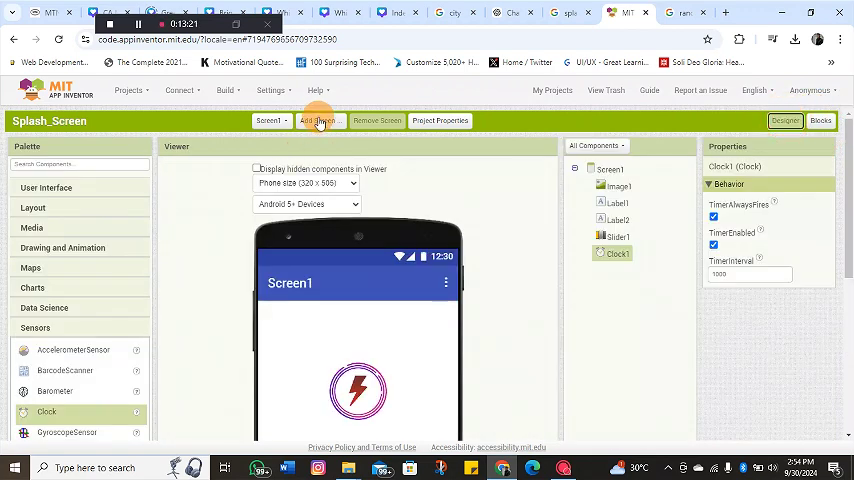
pyautogui.click(316, 120)
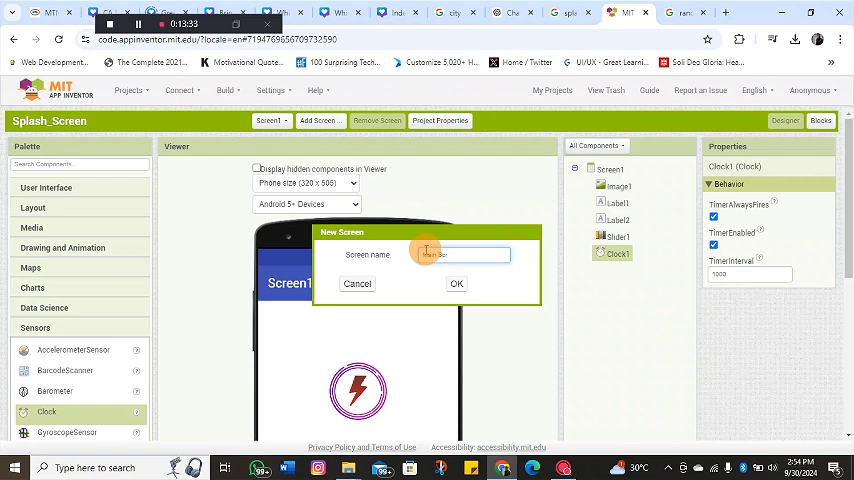
pyautogui.write('Main Screen')
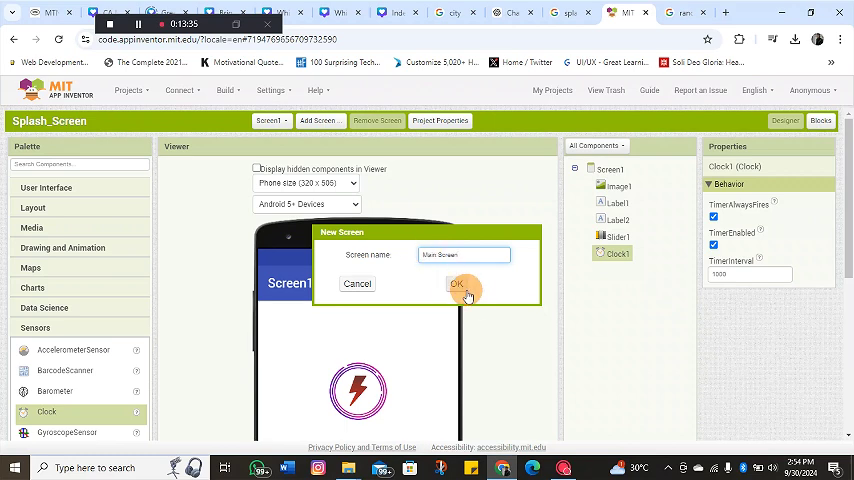
pyautogui.click(458, 284)
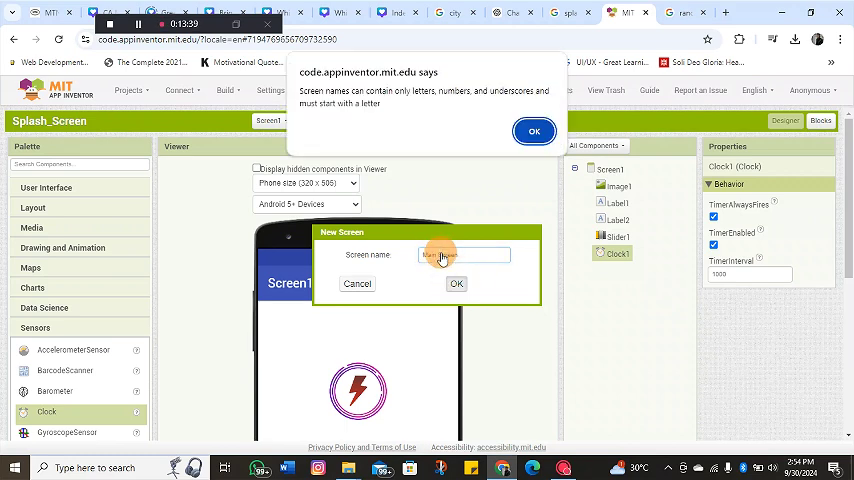
pyautogui.click(534, 130)
pyautogui.write('_')
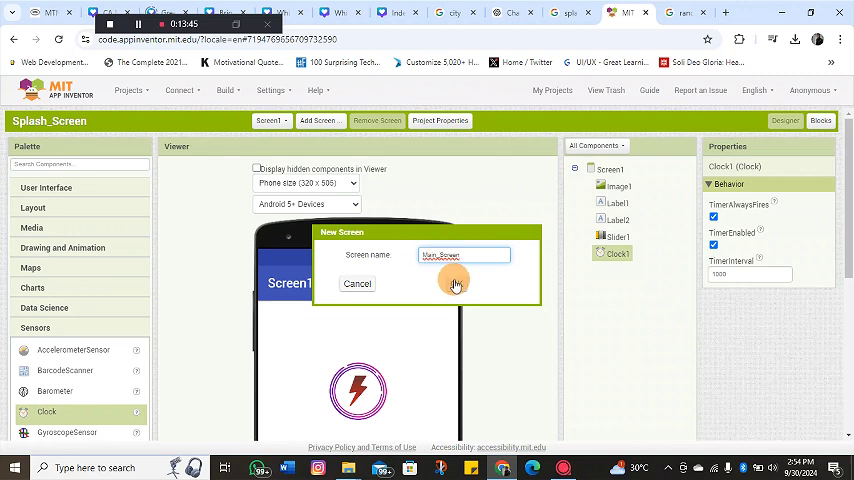
pyautogui.click(454, 284)
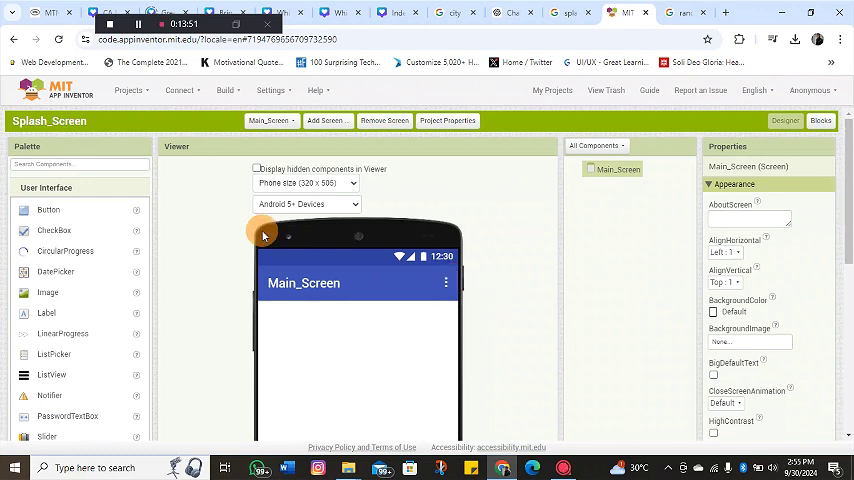
# - Add Label1 to Main_Screen and center the screen's contents horizontally
pyautogui.moveTo(46, 312); pyautogui.dragTo(320, 310)
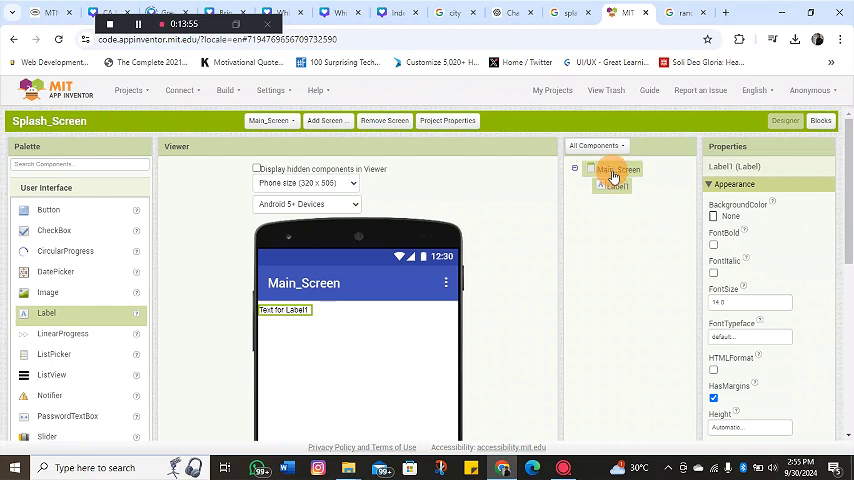
pyautogui.click(618, 168)
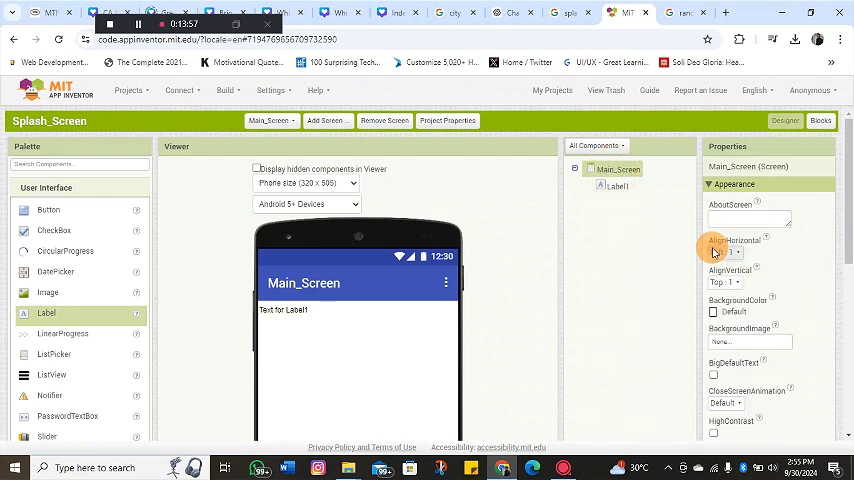
pyautogui.click(730, 282)
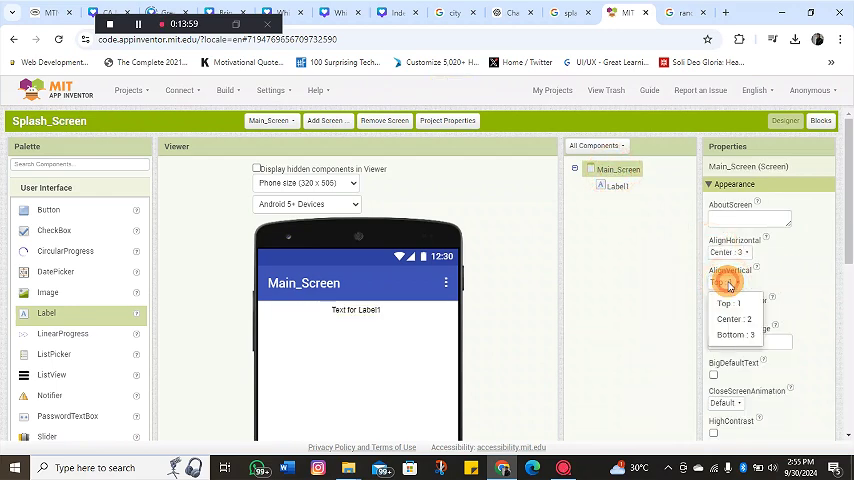
pyautogui.scroll(-3)
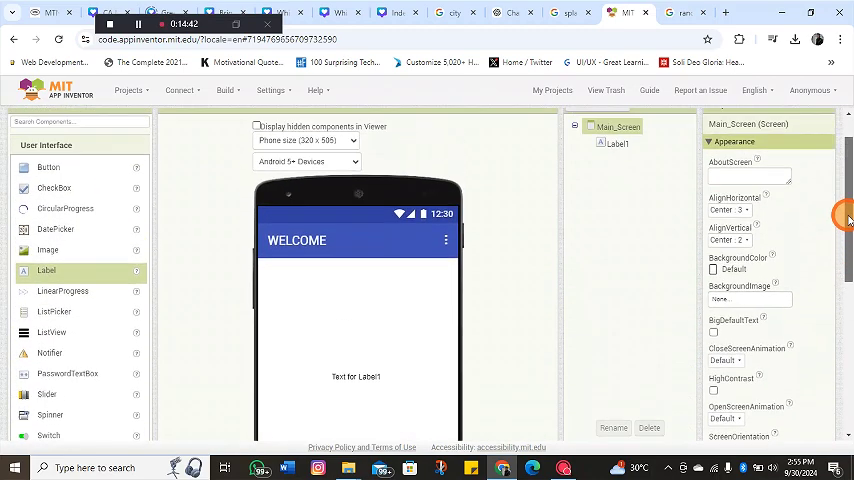
# - Set Label1's Text to WELCOME with FontBold ticked, then return to Screen1
pyautogui.click(616, 174)
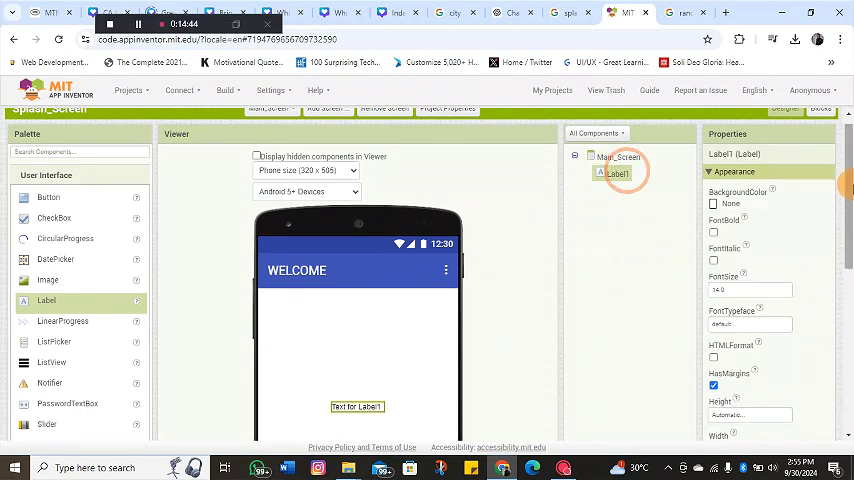
pyautogui.scroll(-3)
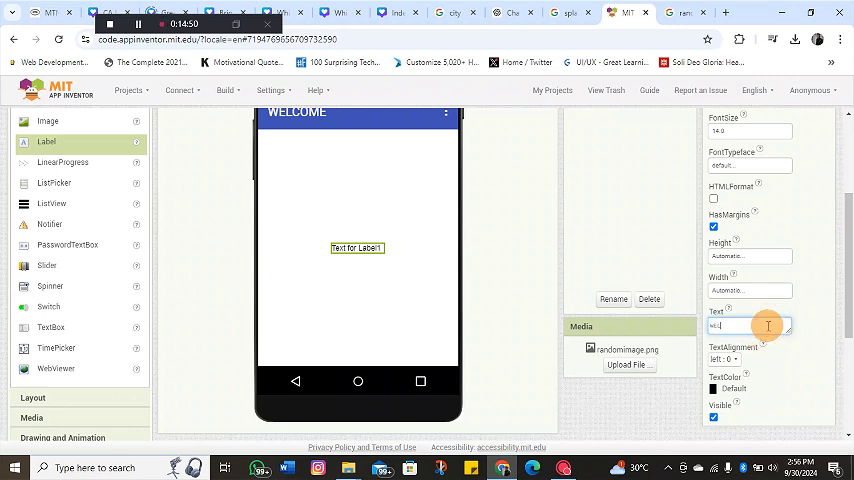
pyautogui.write('WELCOME')
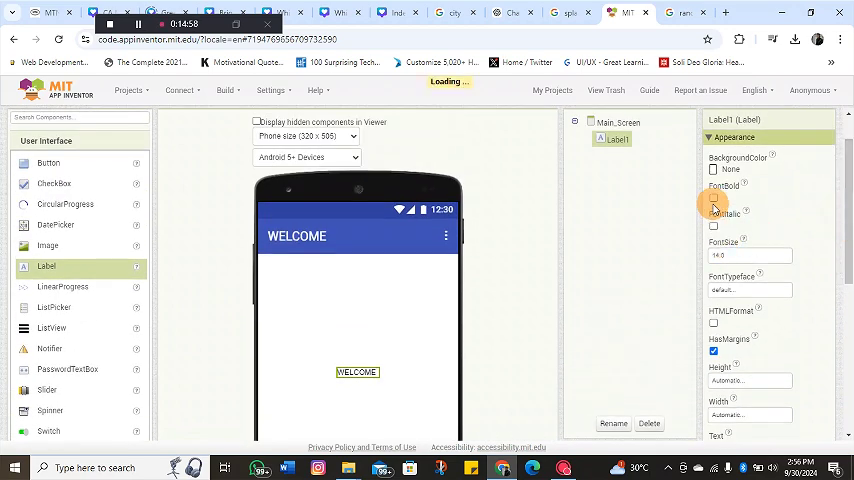
pyautogui.click(712, 198)
pyautogui.write('40')
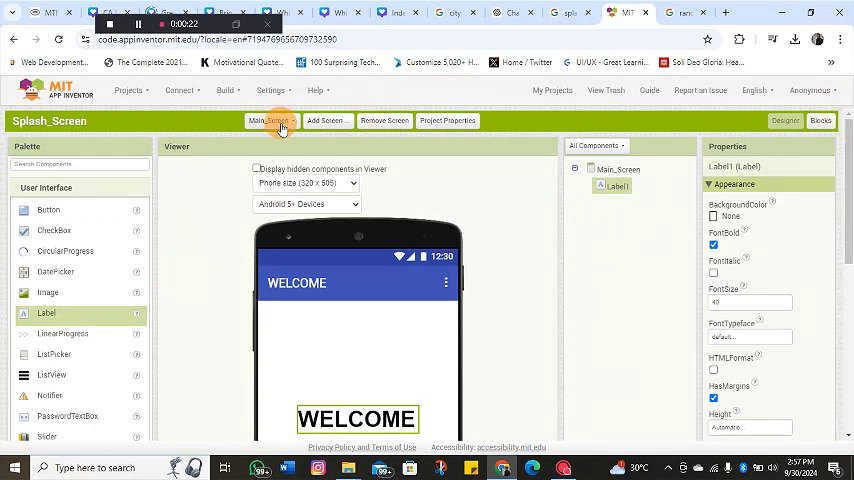
pyautogui.click(270, 120)
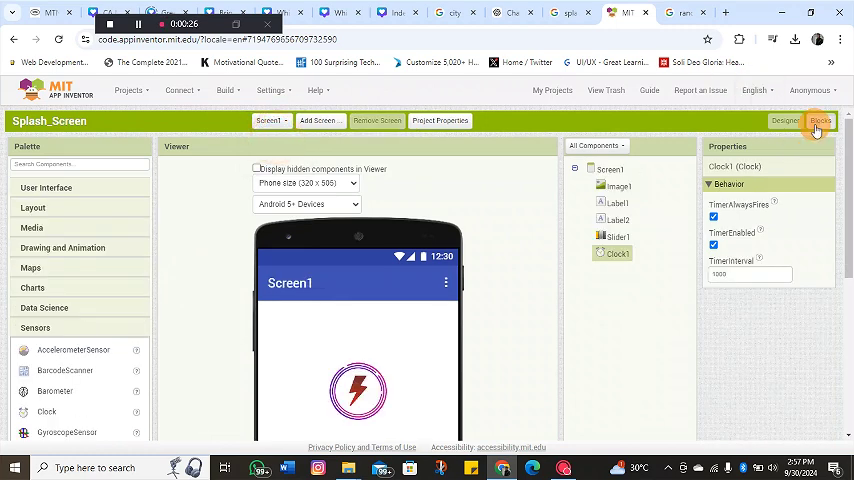
# - Under the set block, add an if testing Slider1.ThumbPosition = 100 with a Math equality
pyautogui.click(820, 120)
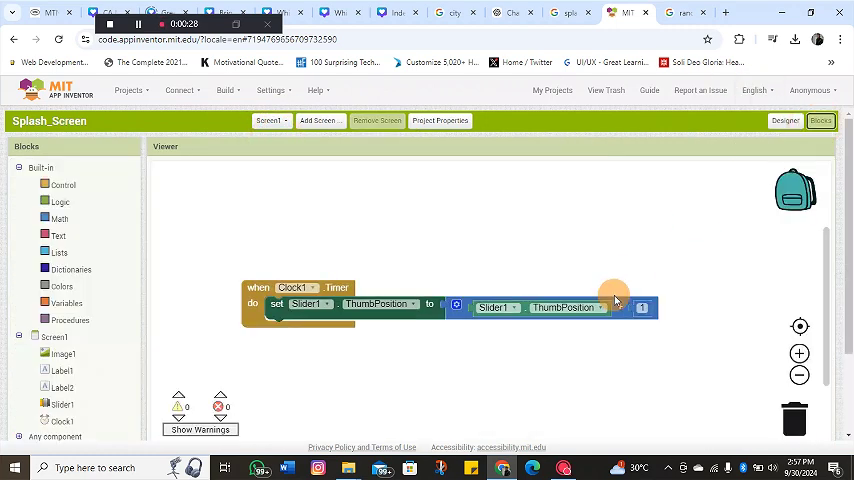
pyautogui.moveTo(288, 170)
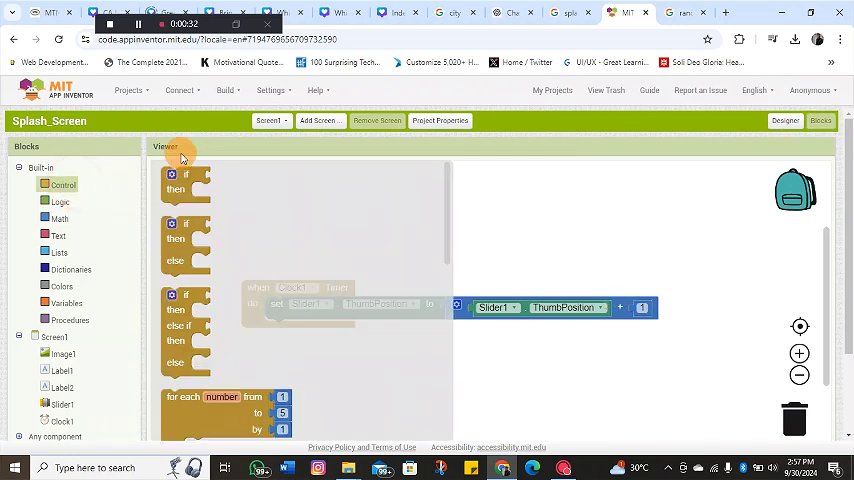
pyautogui.moveTo(186, 184)
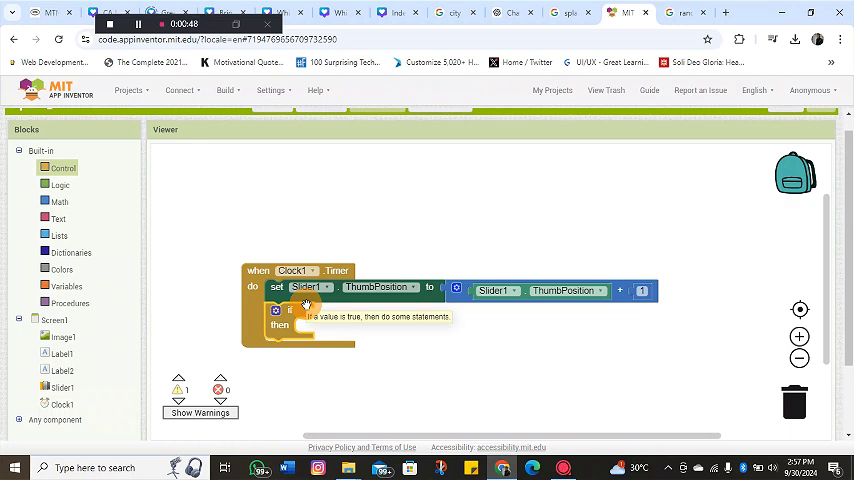
pyautogui.moveTo(72, 210)
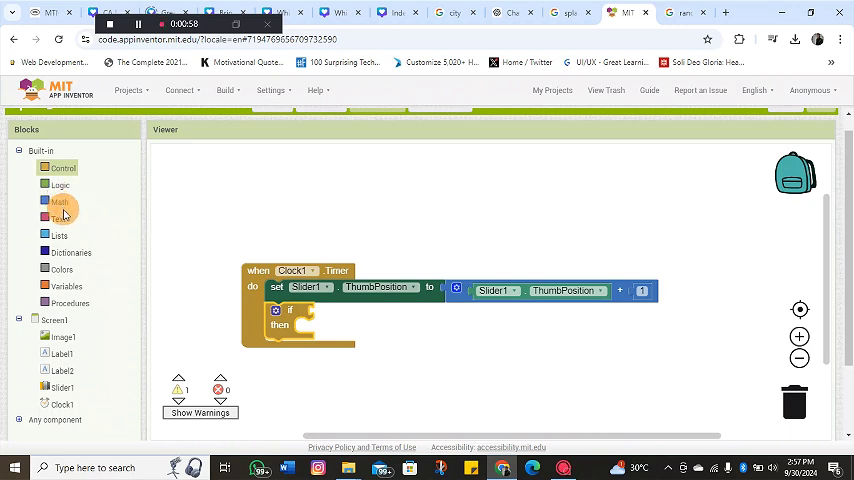
pyautogui.click(58, 200)
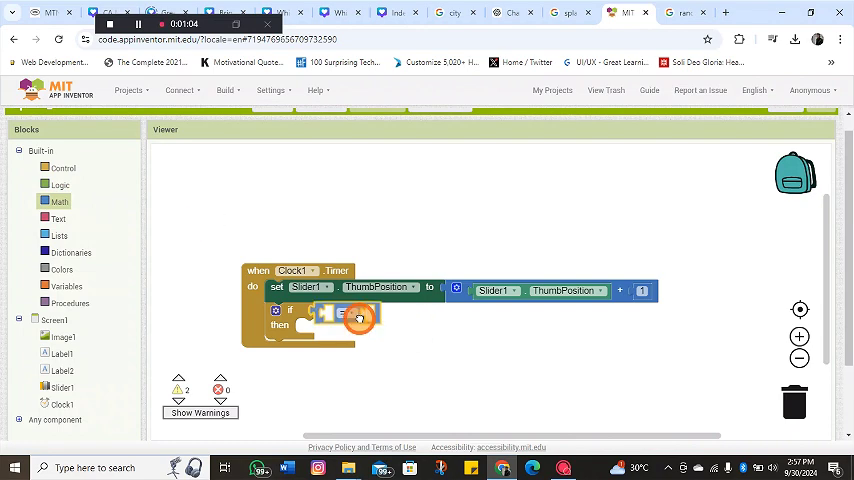
pyautogui.moveTo(358, 316)
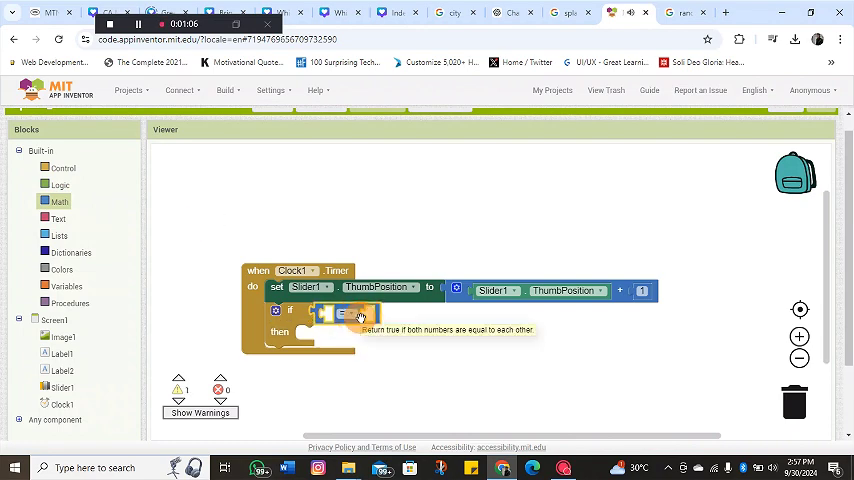
pyautogui.click(58, 200)
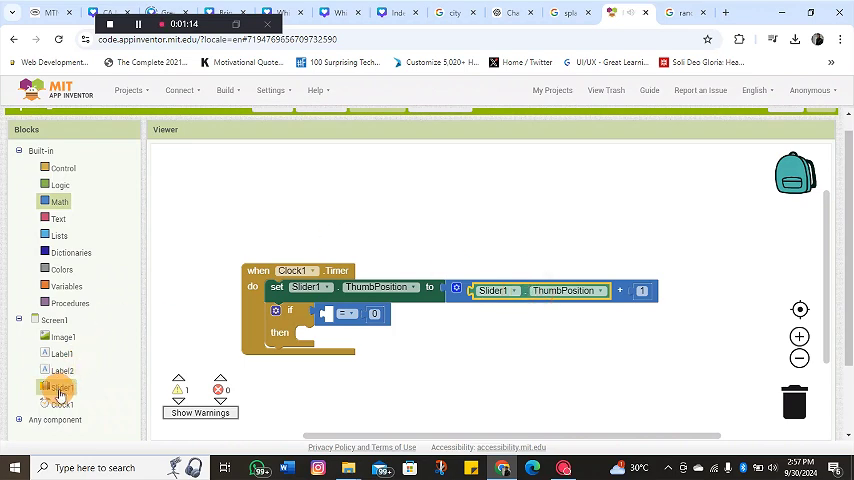
pyautogui.click(60, 388)
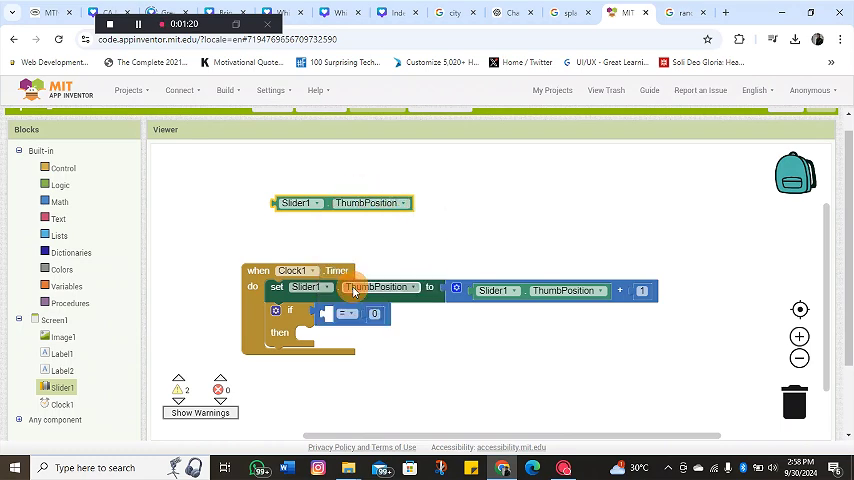
pyautogui.moveTo(342, 202); pyautogui.dragTo(376, 332)
pyautogui.write('100')
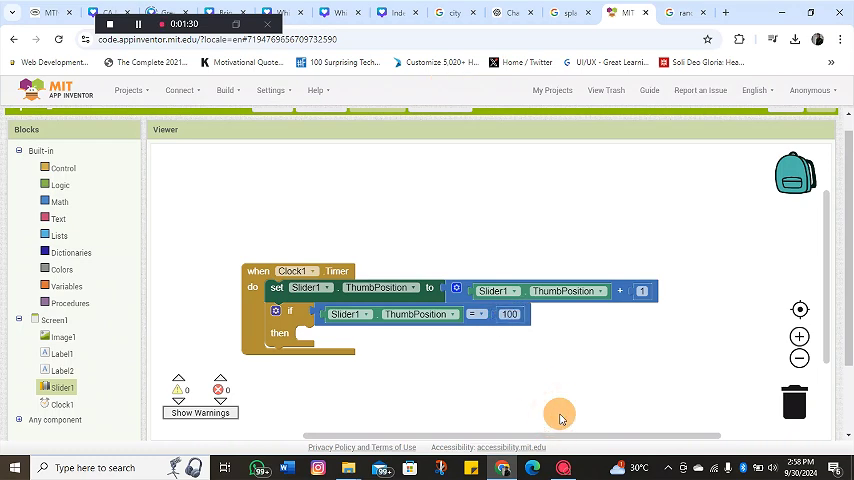
pyautogui.moveTo(64, 168)
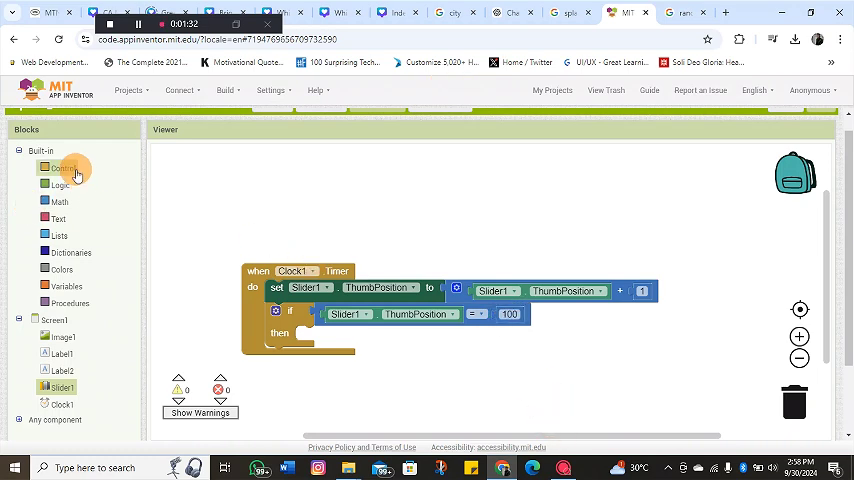
# - Make the if's then socket open another screen named Main_Screen, then go back to Designer
pyautogui.click(64, 168)
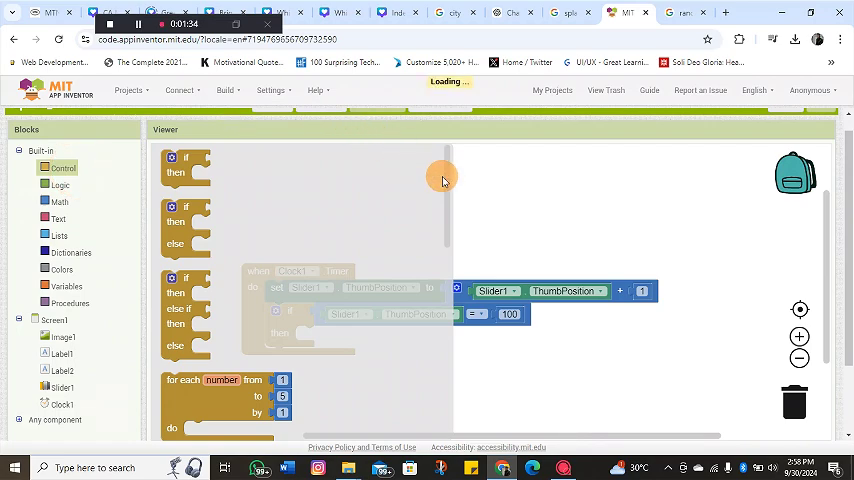
pyautogui.scroll(-3)
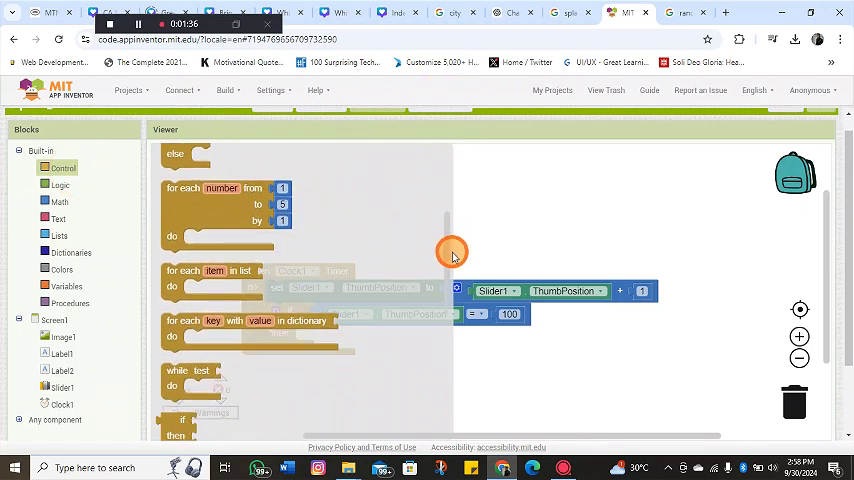
pyautogui.scroll(-3)
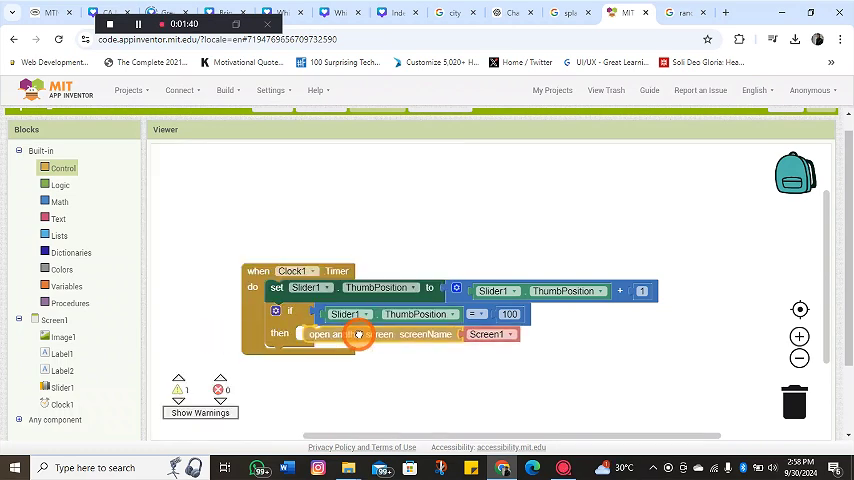
pyautogui.click(490, 334)
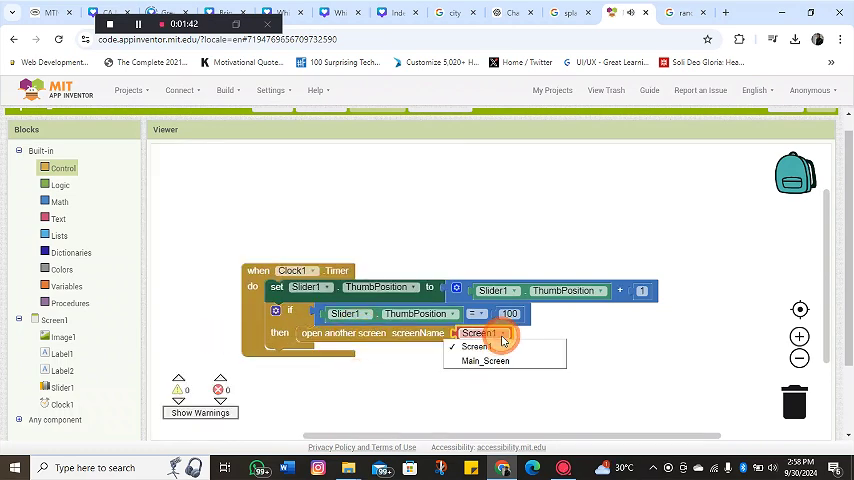
pyautogui.click(486, 360)
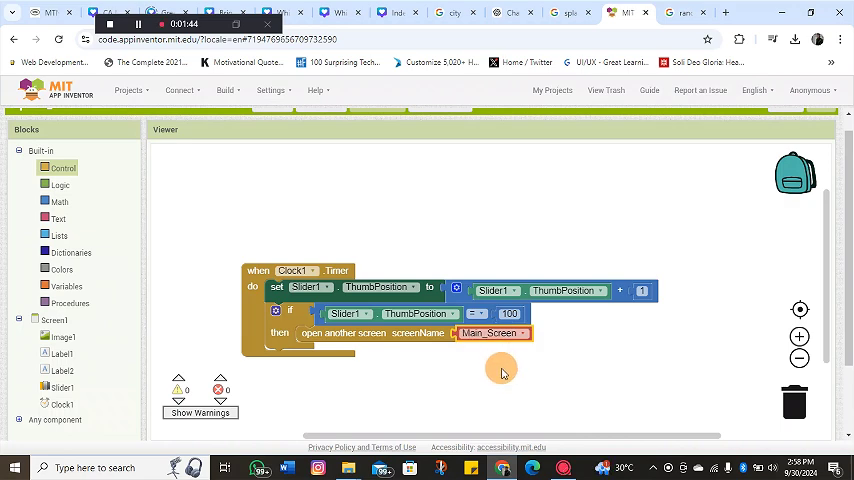
pyautogui.moveTo(512, 378)
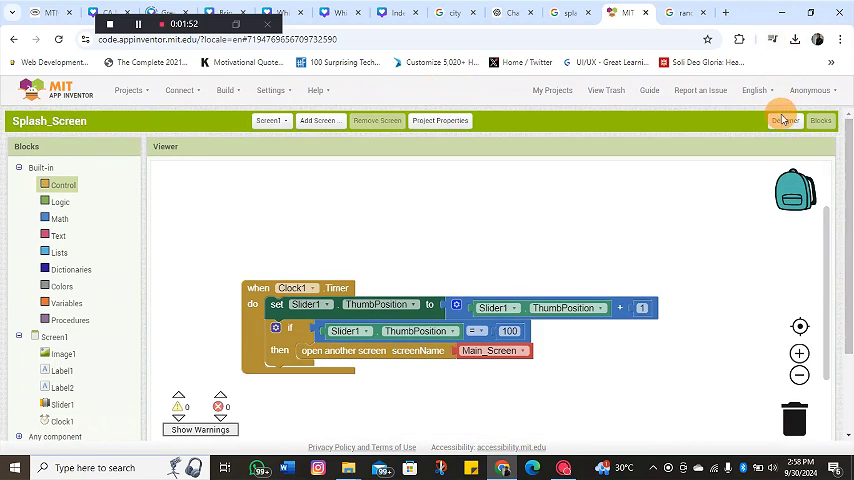
pyautogui.click(784, 120)
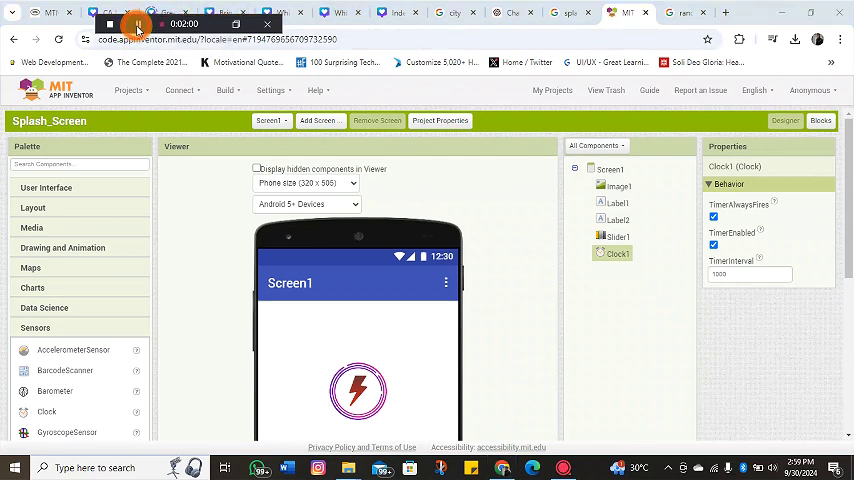
pyautogui.moveTo(136, 24)
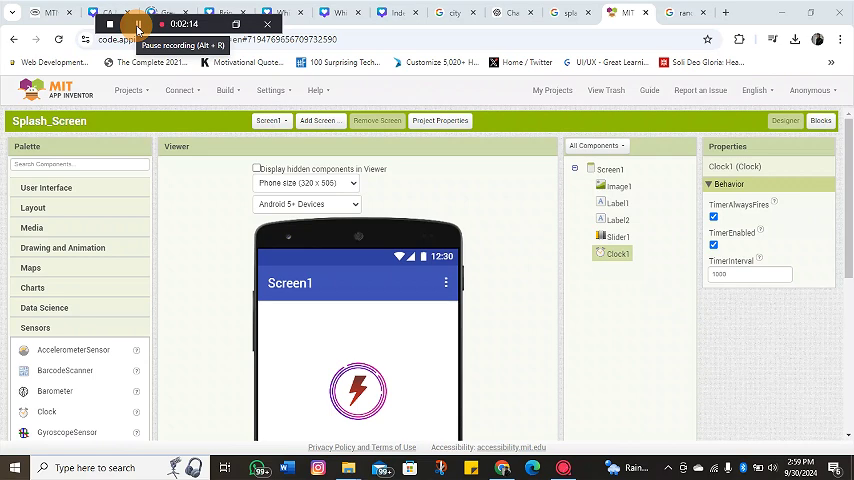
pyautogui.click(182, 90)
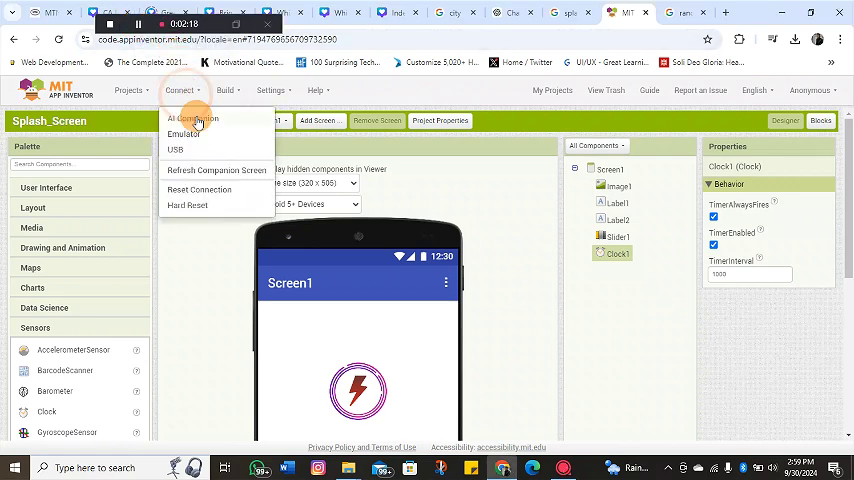
pyautogui.click(192, 118)
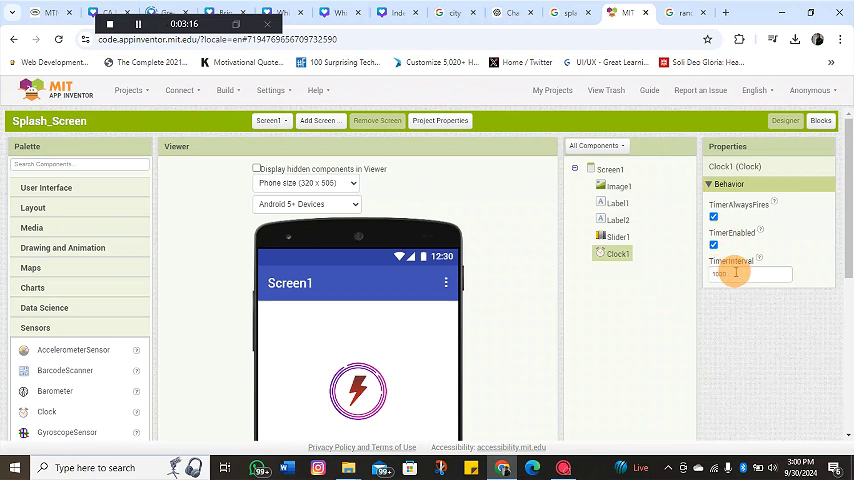
# - Replace Clock1's TimerInterval value with 100
pyautogui.click(750, 274)
pyautogui.write('0')
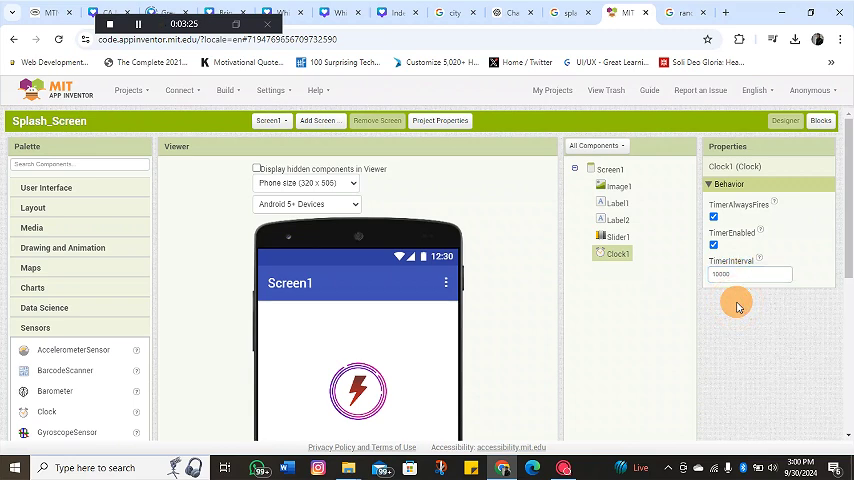
pyautogui.click(750, 274)
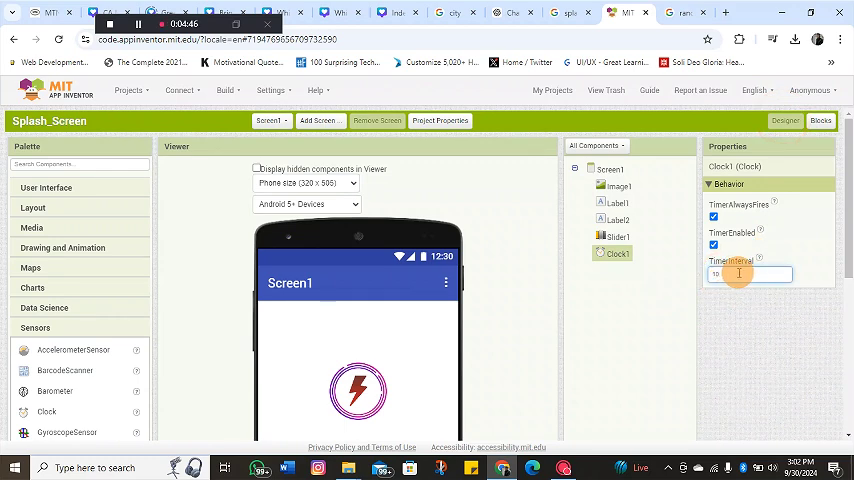
pyautogui.write('100')
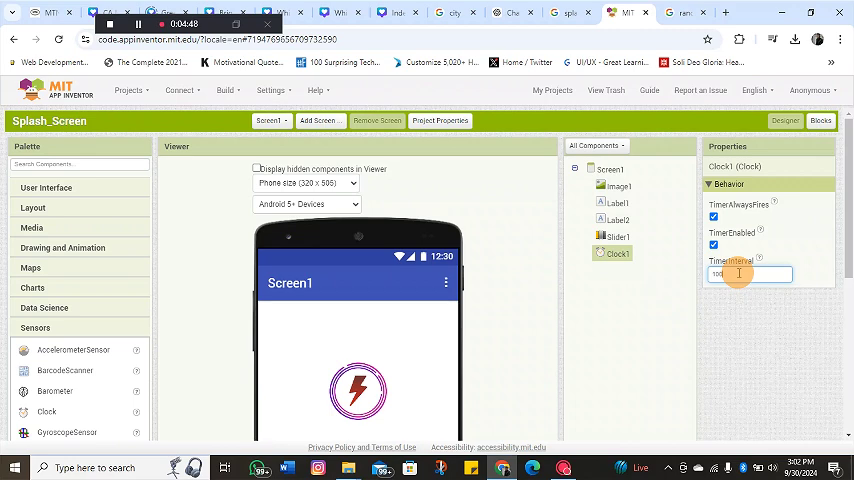